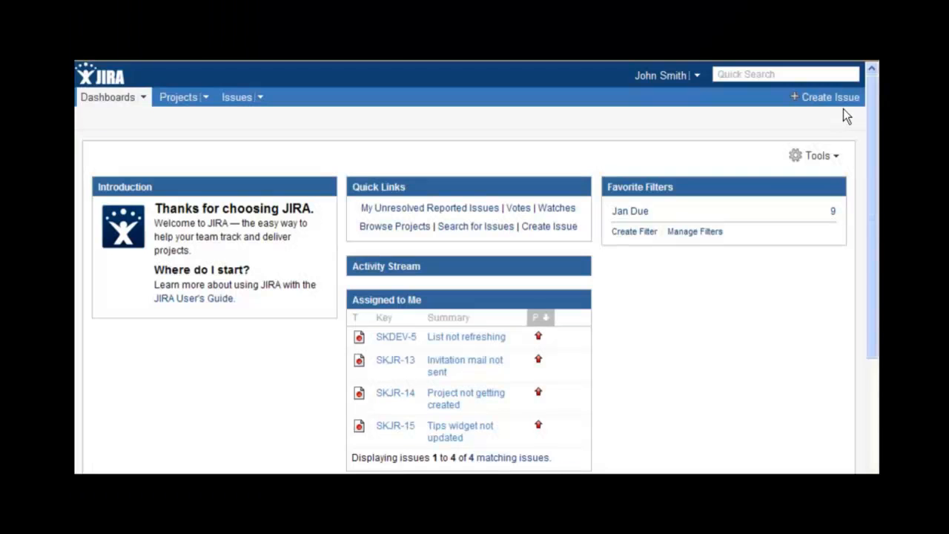
mouse_move(829, 98)
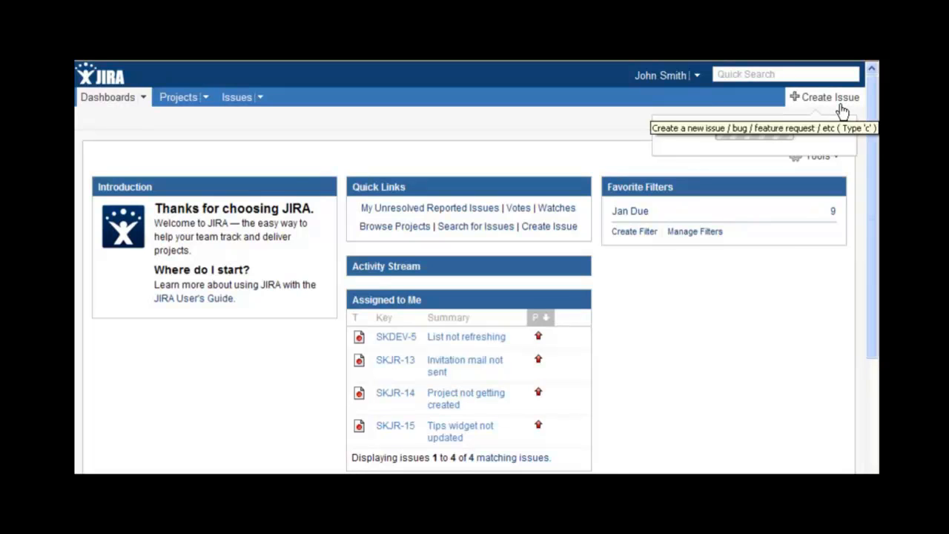
Begin a new JIRA issue in the SK-JIRA Integration Demo project with issue type Bug.
click(829, 96)
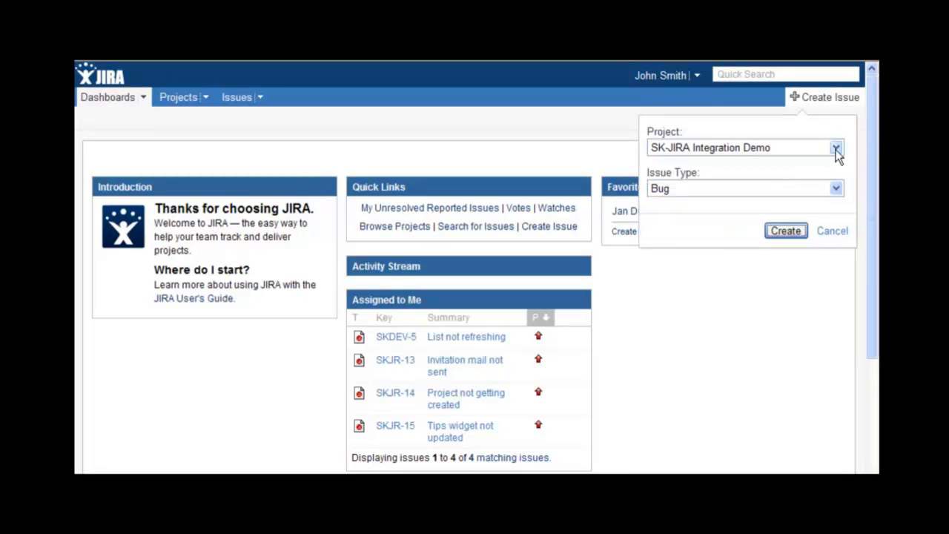
click(836, 147)
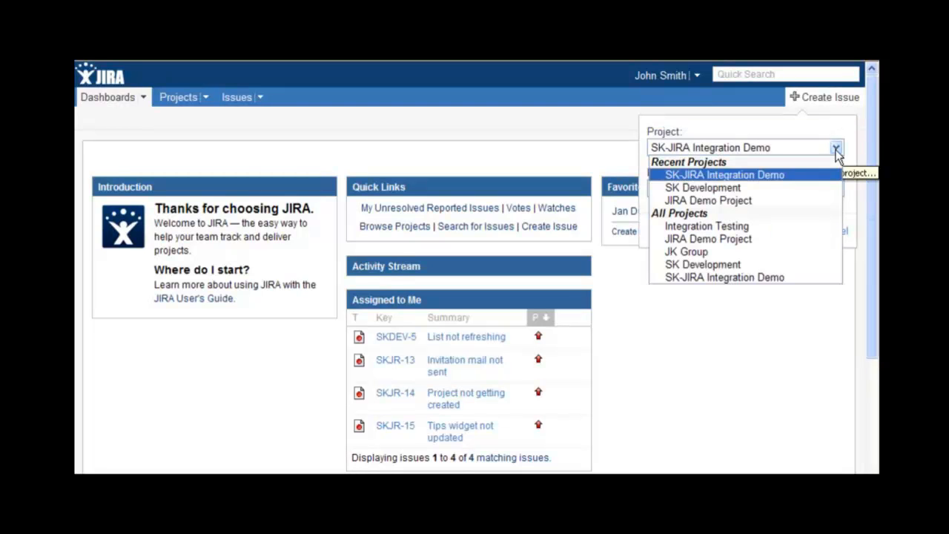
click(723, 175)
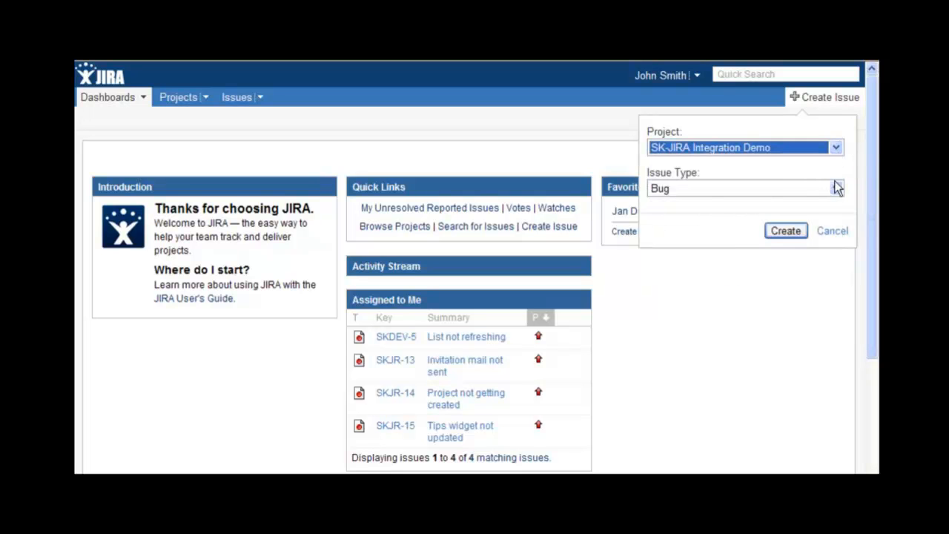
click(836, 188)
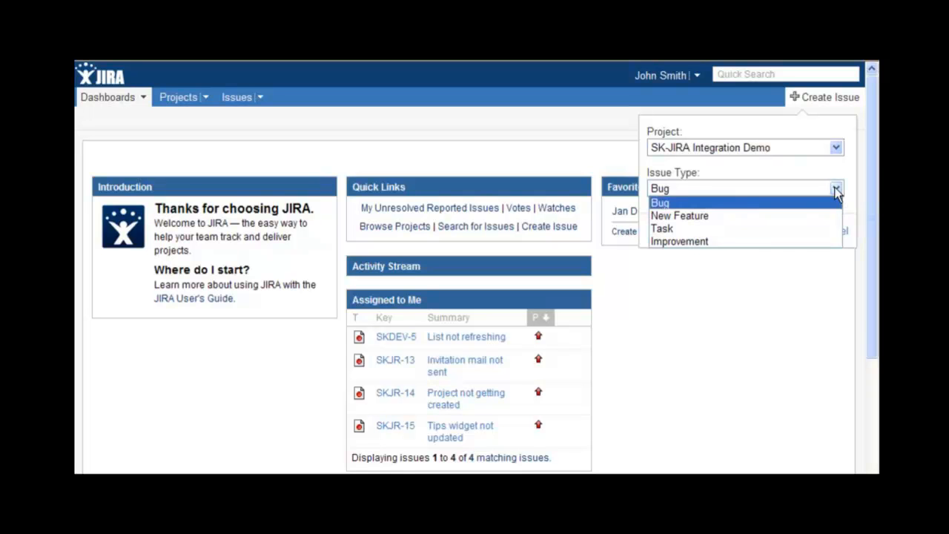
click(660, 202)
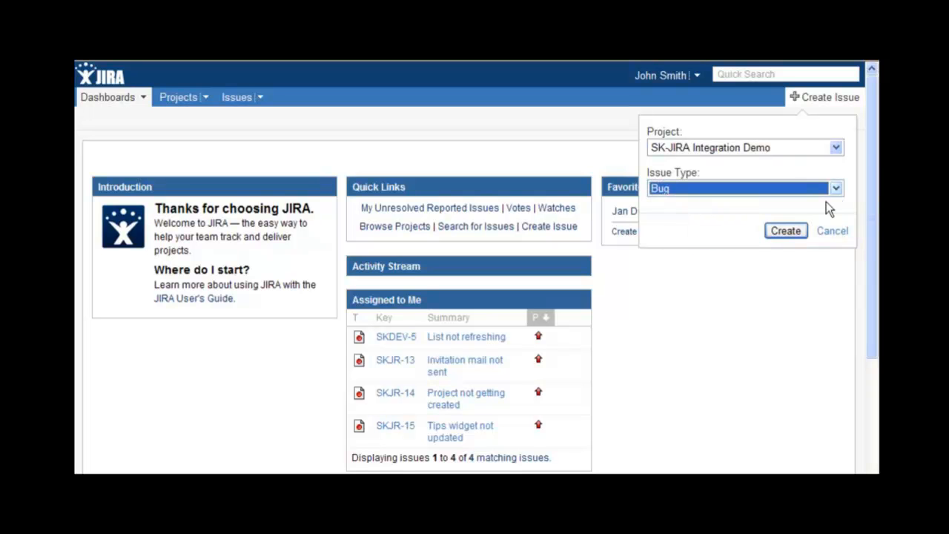
mouse_move(786, 232)
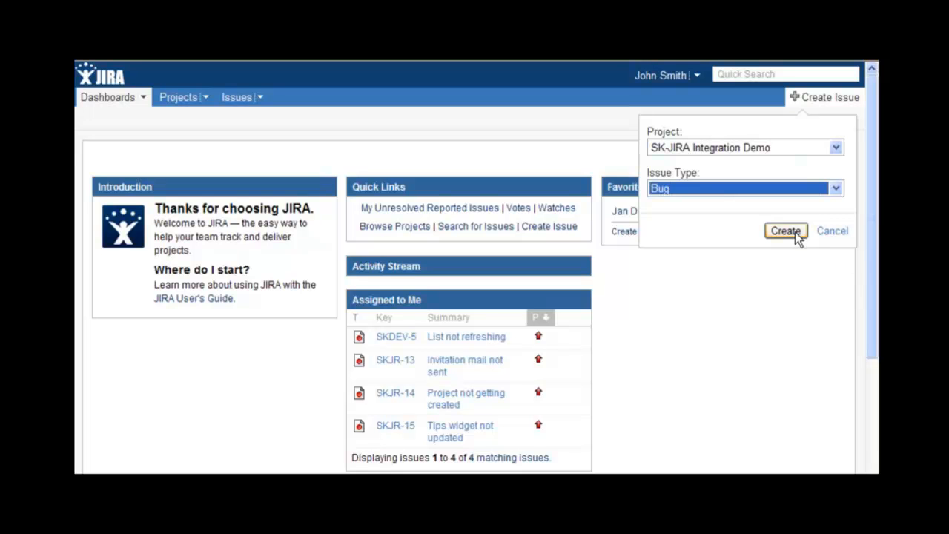
click(786, 231)
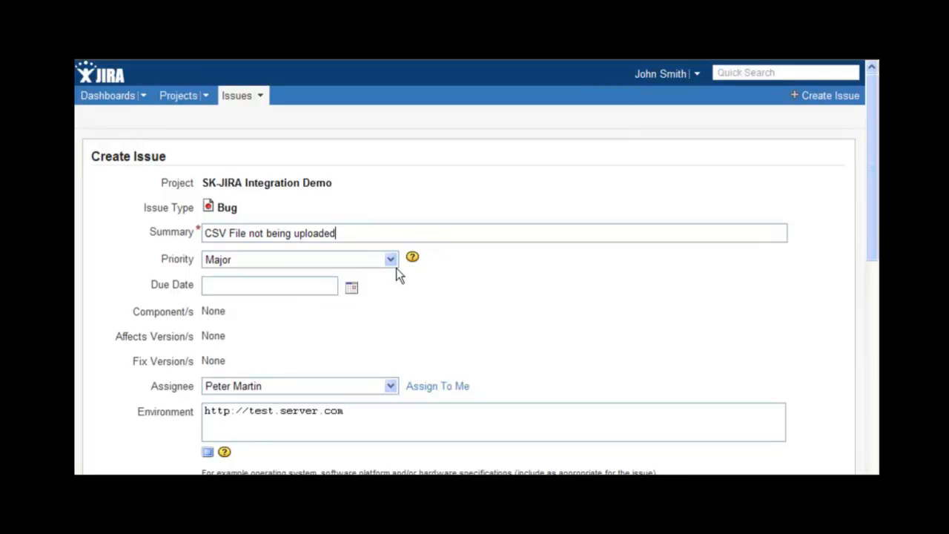
Submit the bug 'CSV File not being uploaded' with Critical priority and due 25/Jan/12, then return to the dashboard.
click(390, 258)
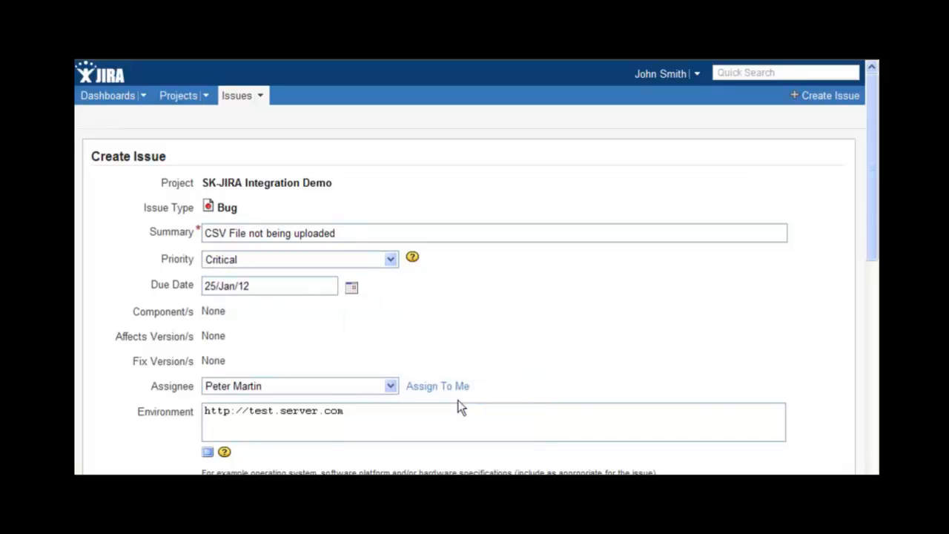
mouse_move(529, 381)
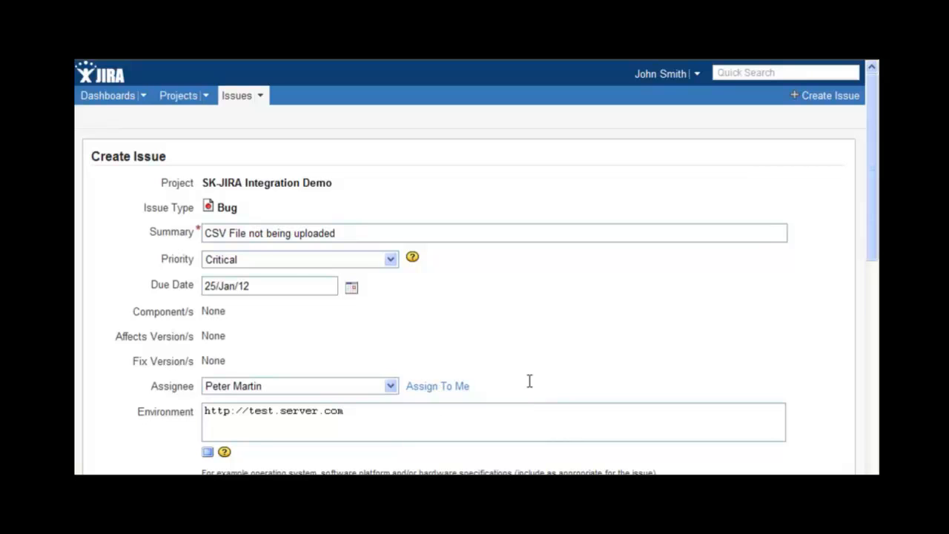
scroll(down, 3)
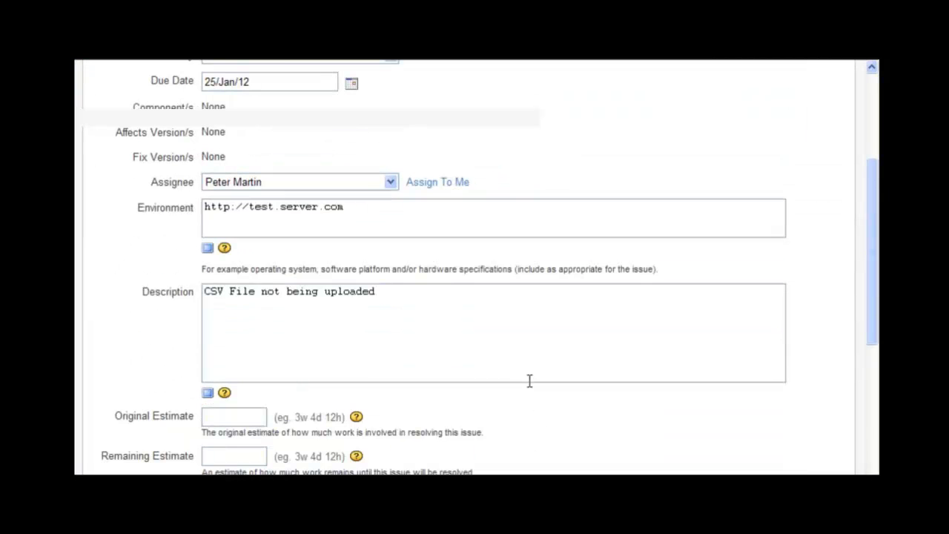
scroll(down, 3)
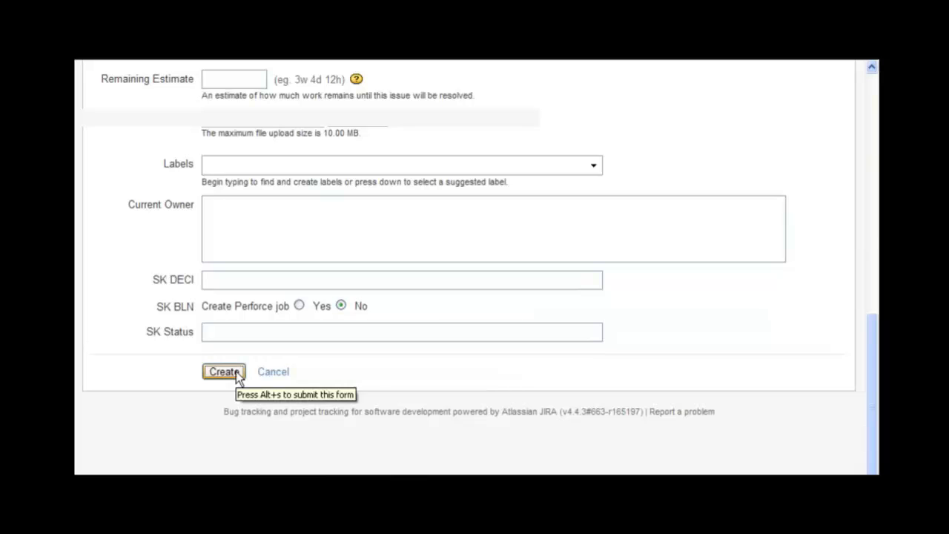
click(222, 371)
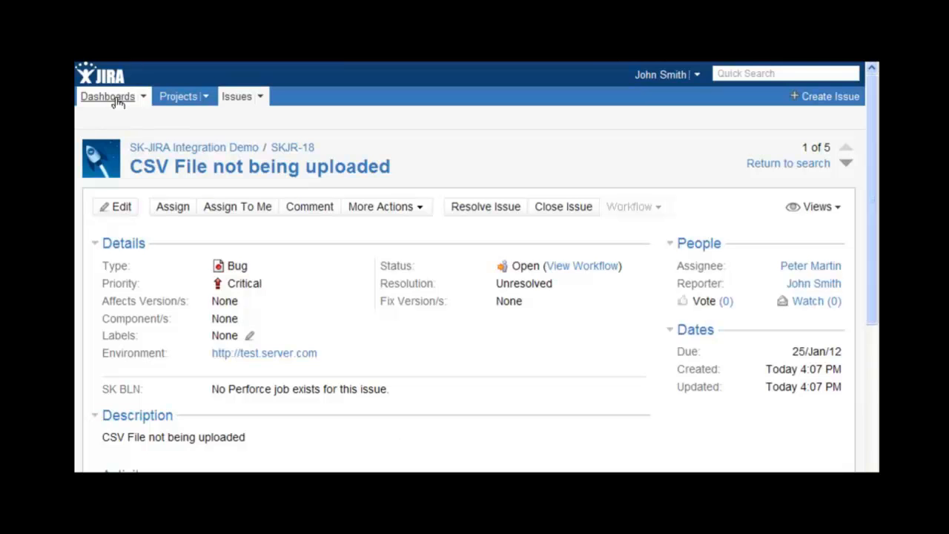
click(106, 97)
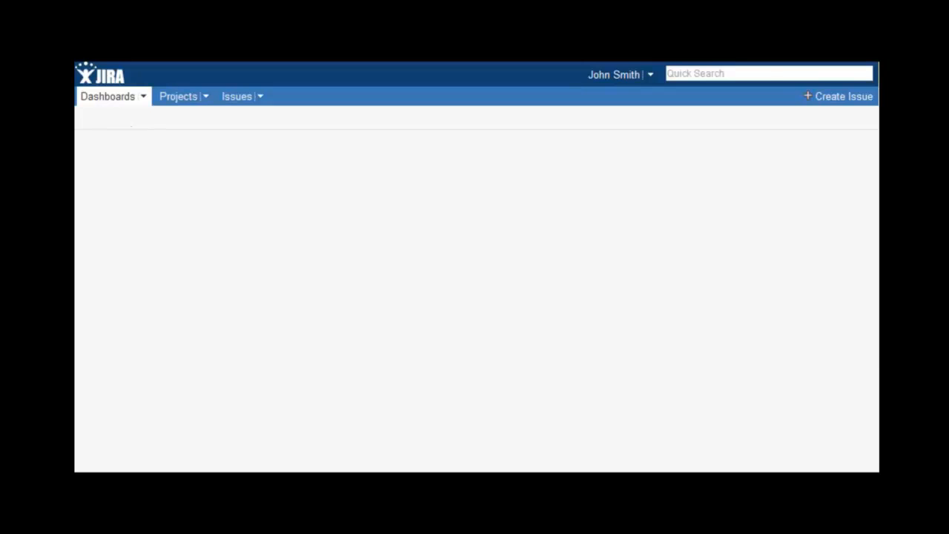
From Admin > Plugins, configure the JIRA Integration plugin and start creating a new profile.
click(106, 97)
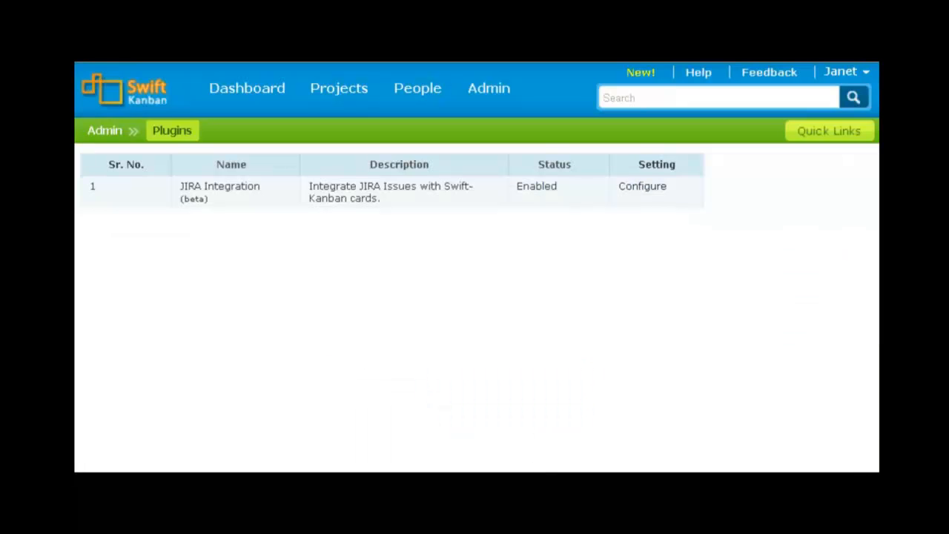
mouse_move(460, 455)
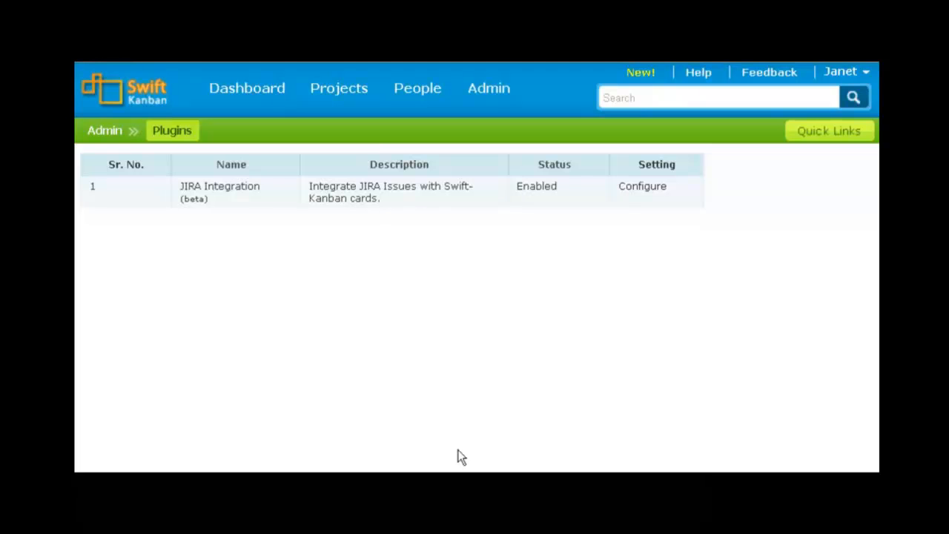
click(489, 87)
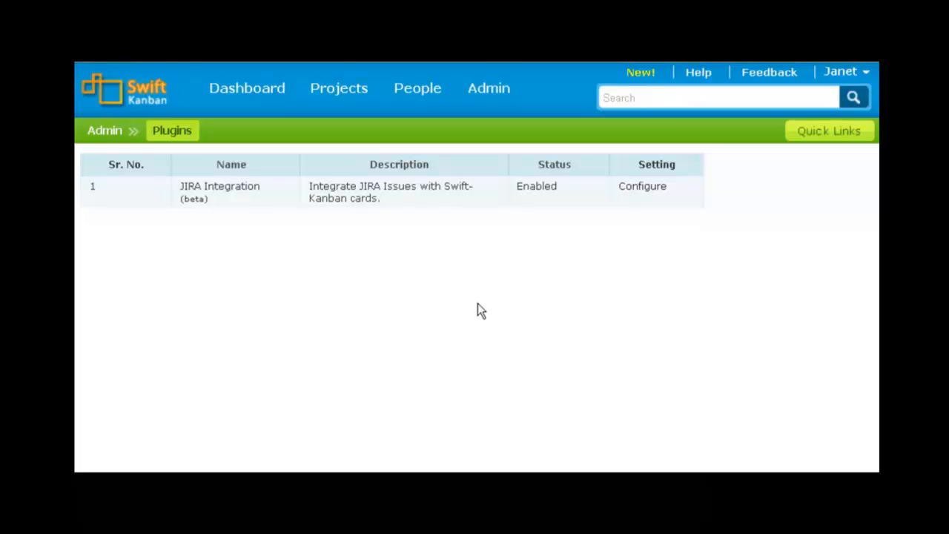
mouse_move(637, 195)
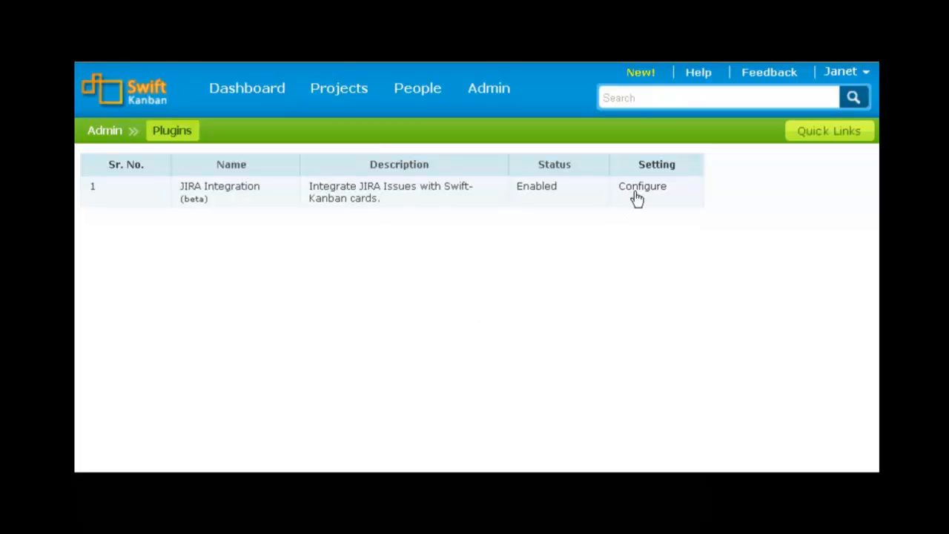
click(642, 187)
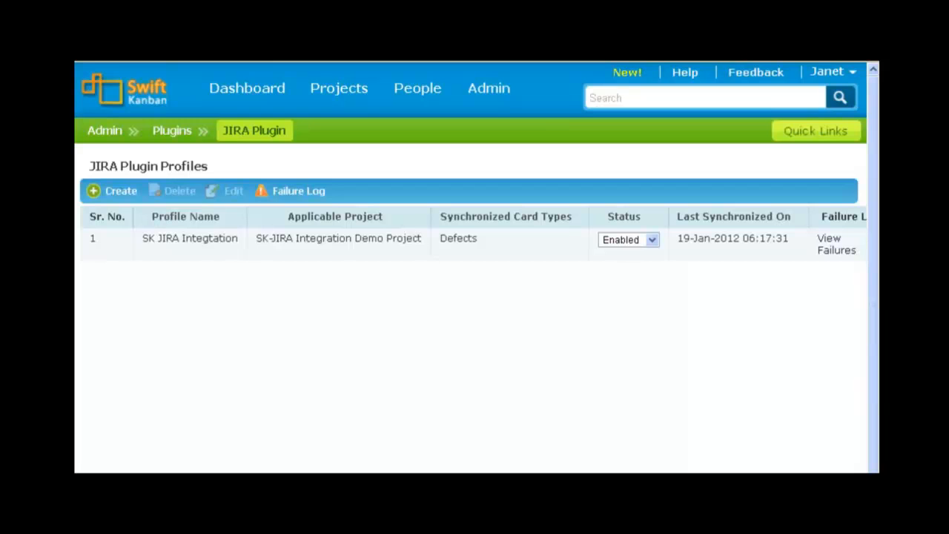
mouse_move(219, 428)
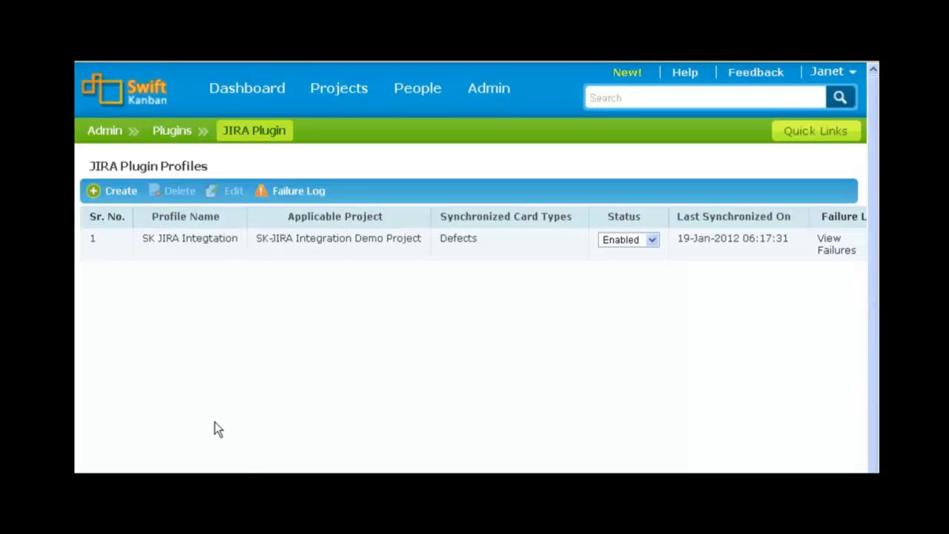
mouse_move(344, 287)
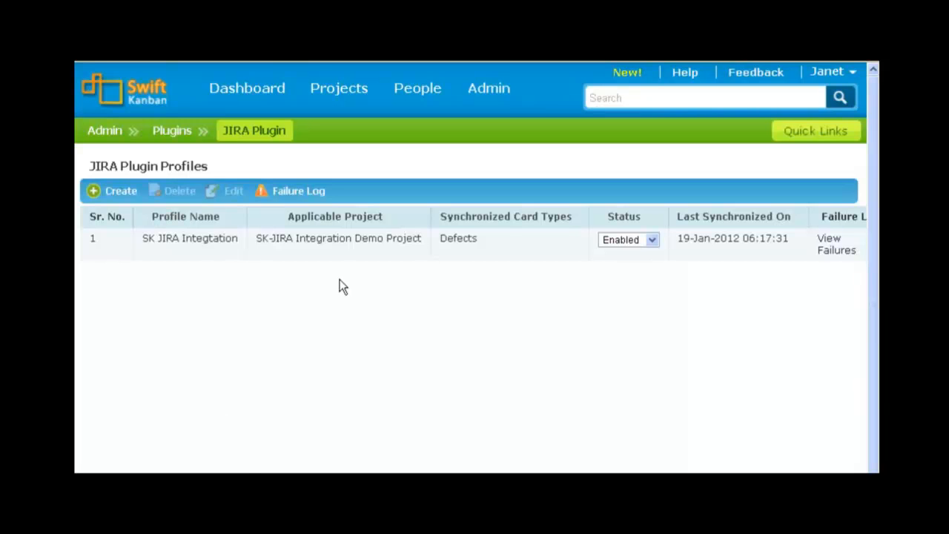
mouse_move(122, 210)
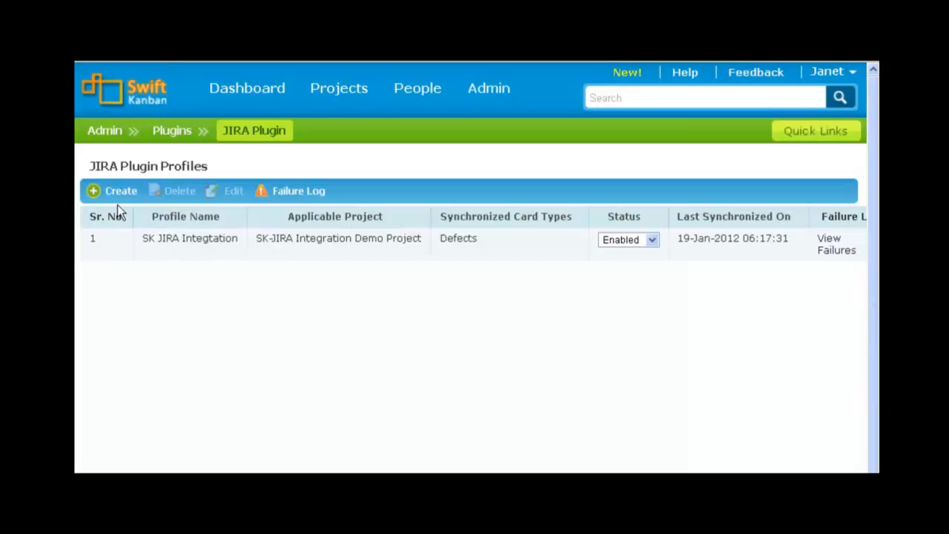
click(112, 189)
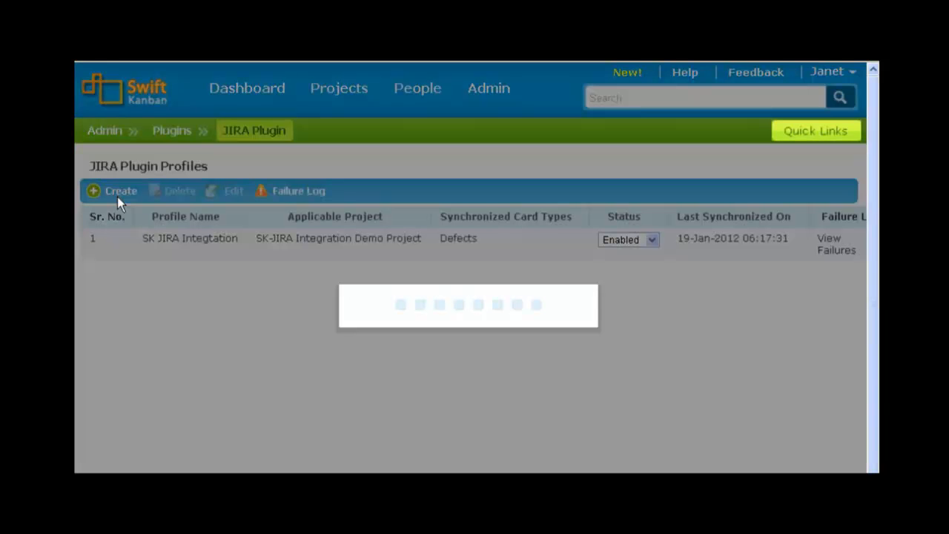
Advance the SK Customer Defects profile through Create Profile and Team Member Mapping to card type mapping.
click(120, 190)
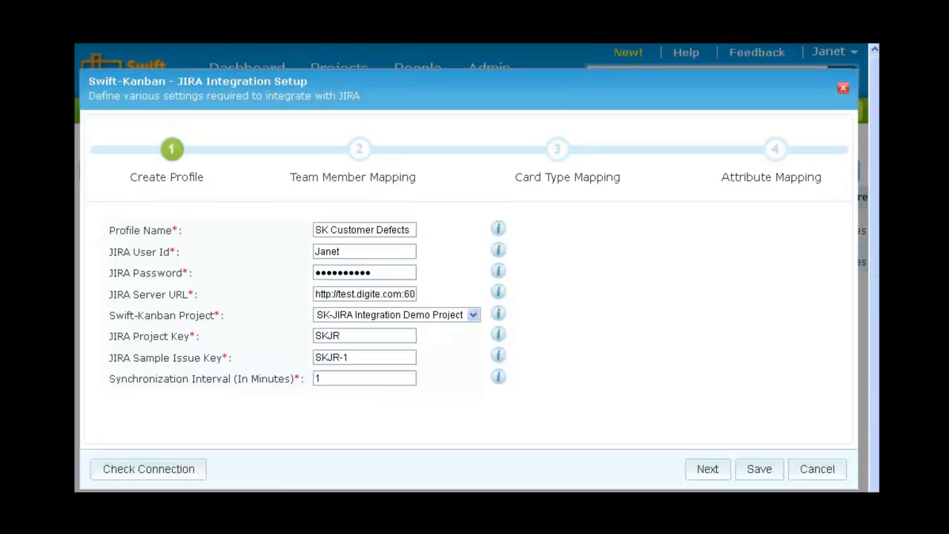
mouse_move(475, 480)
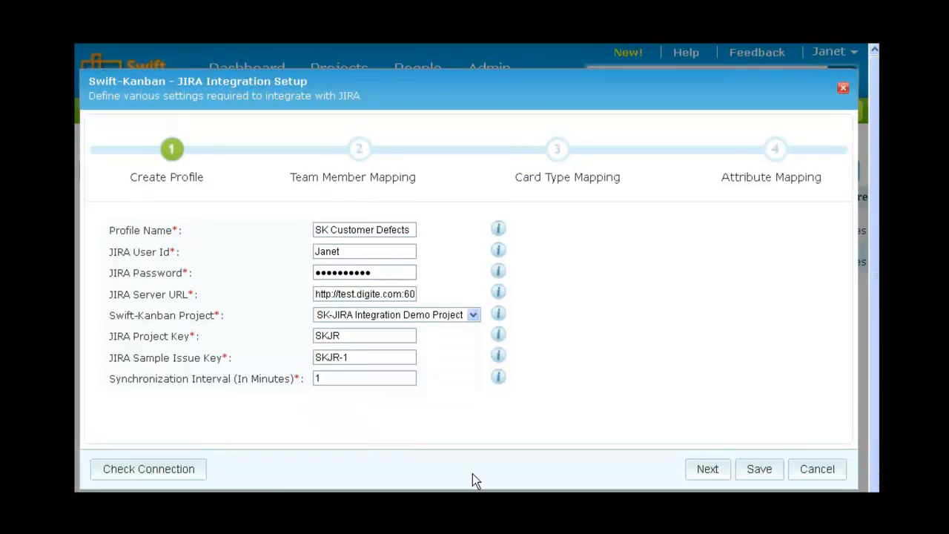
mouse_move(437, 267)
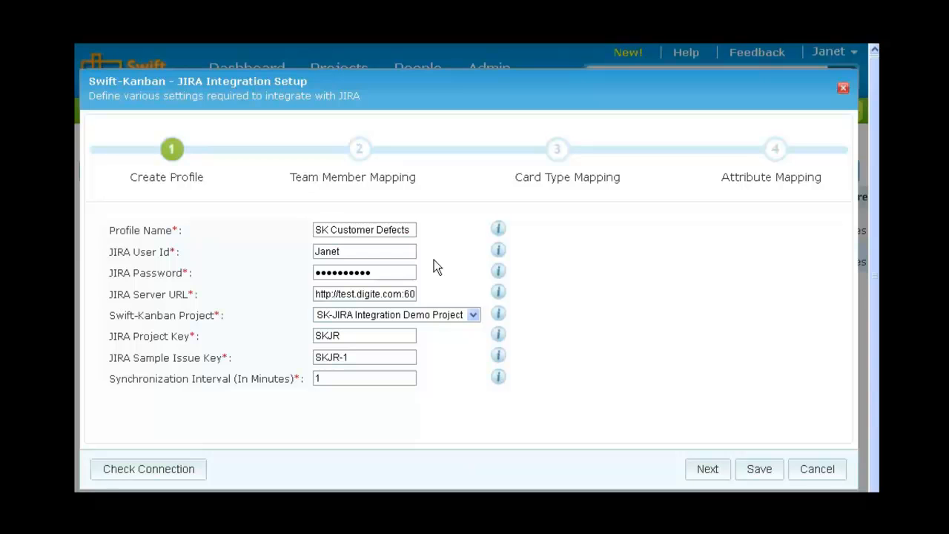
mouse_move(469, 368)
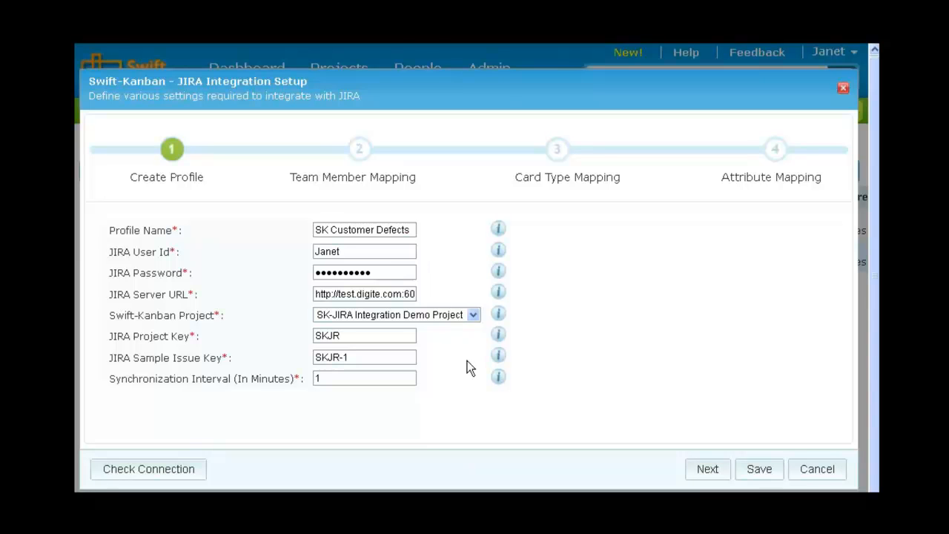
mouse_move(458, 424)
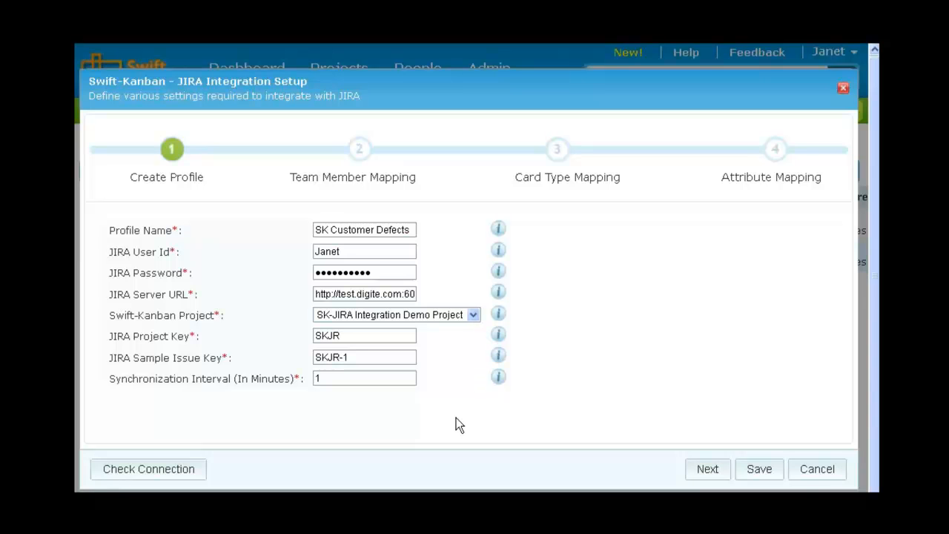
click(706, 468)
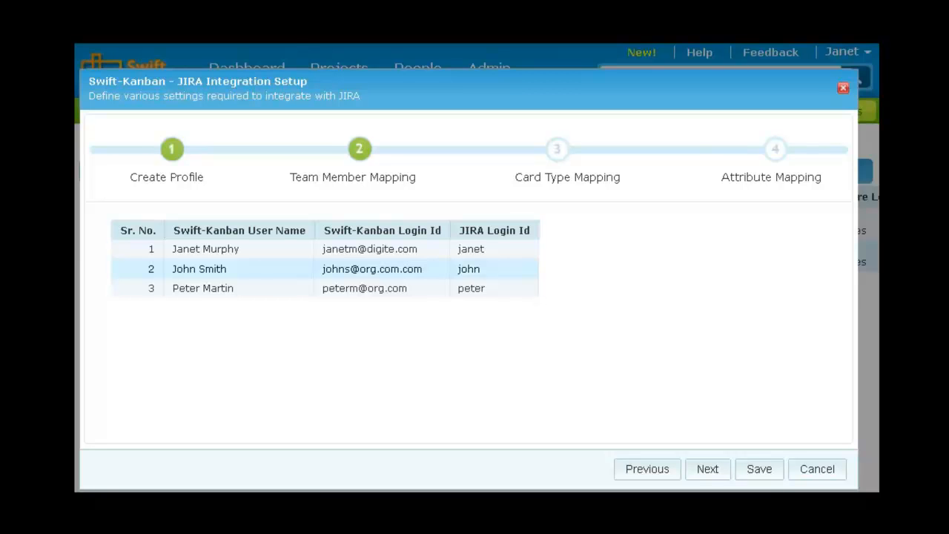
click(705, 468)
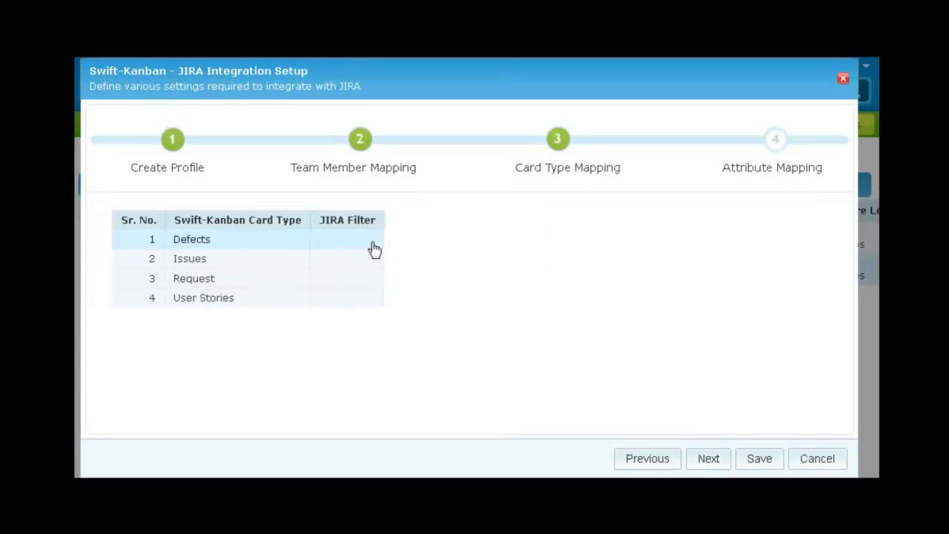
Map the Defects card type to the JIRA filter 'Customer Defects' and save the card type mapping.
click(347, 239)
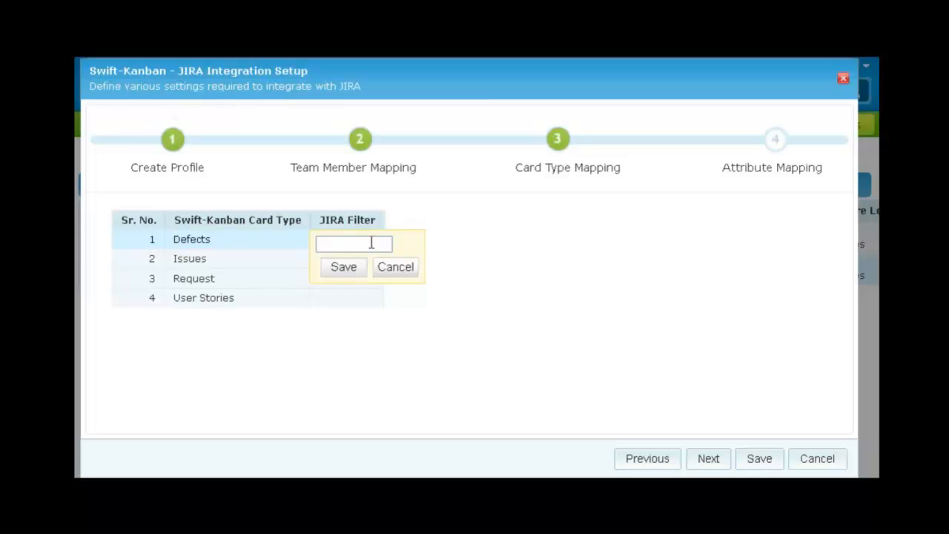
text(Cust)
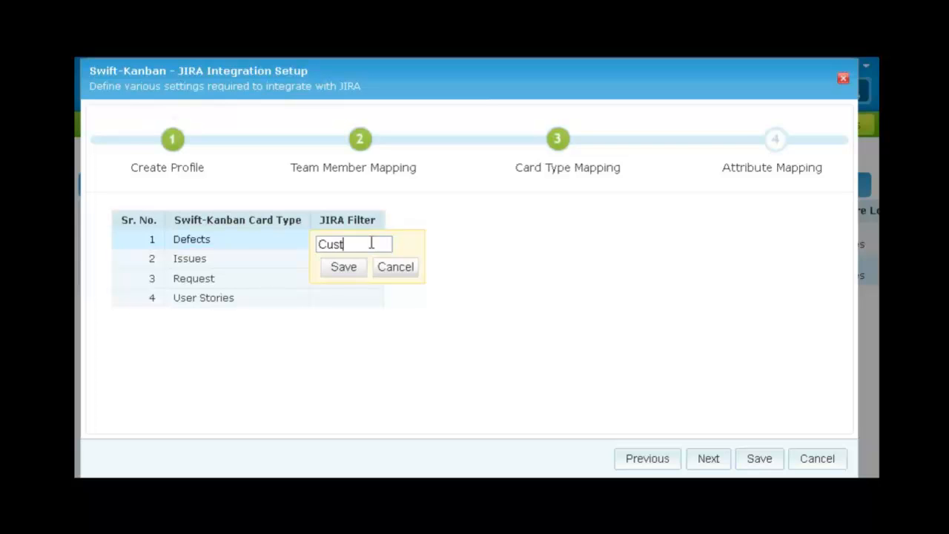
text(omer)
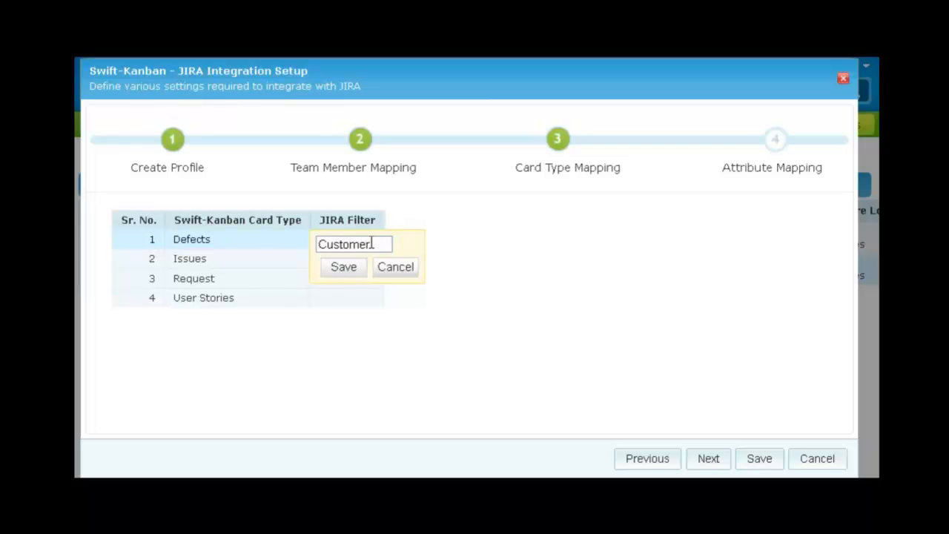
text(Defects)
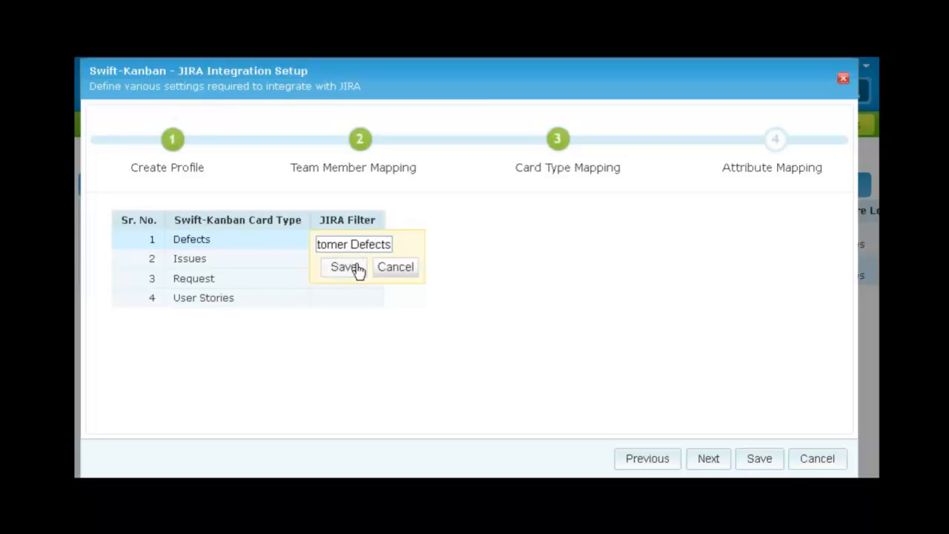
click(344, 267)
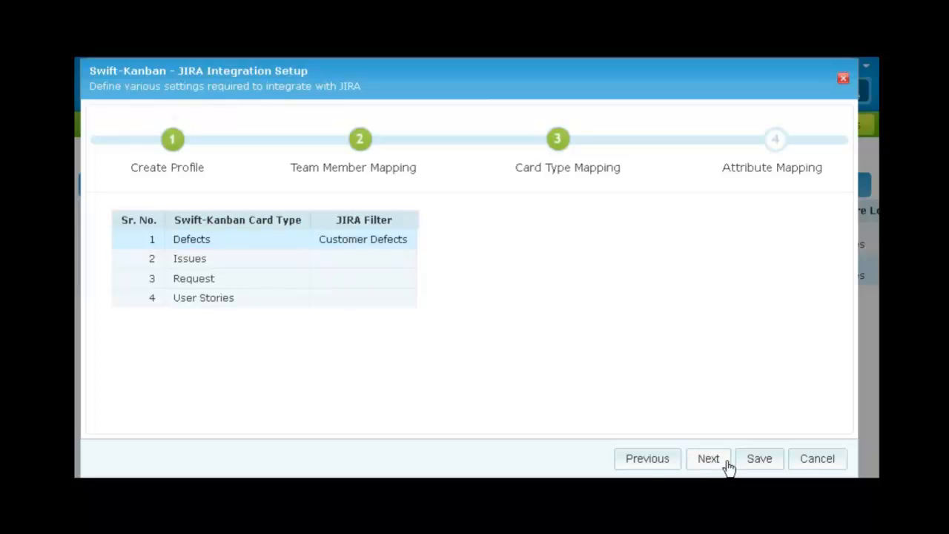
click(759, 458)
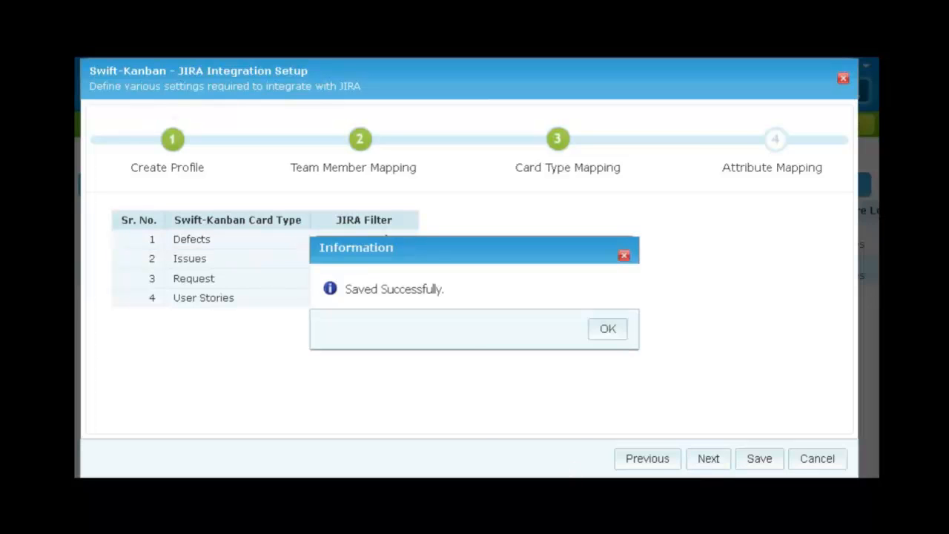
Review the attribute mappings including Current Queue, then return to the Kanban board showing DEF1 in Ready.
click(608, 329)
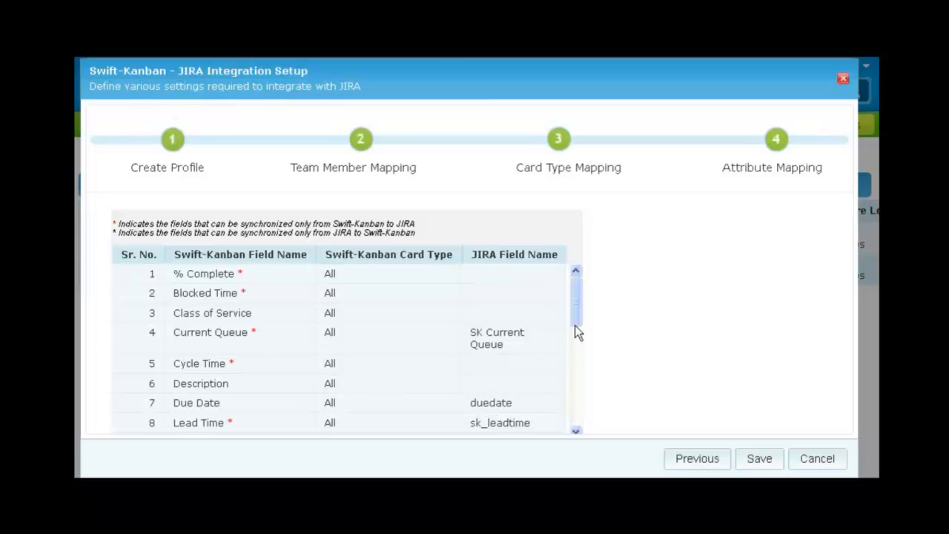
click(214, 332)
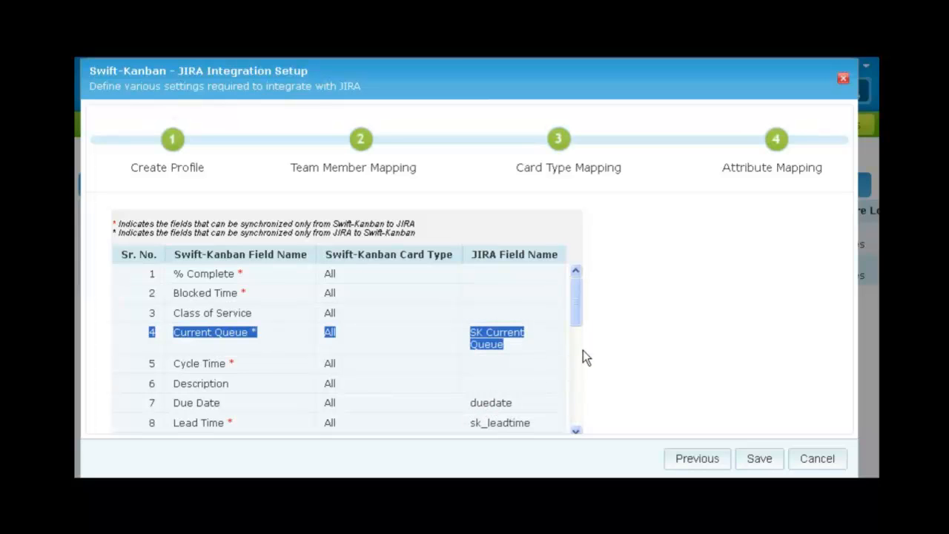
scroll(down, 3)
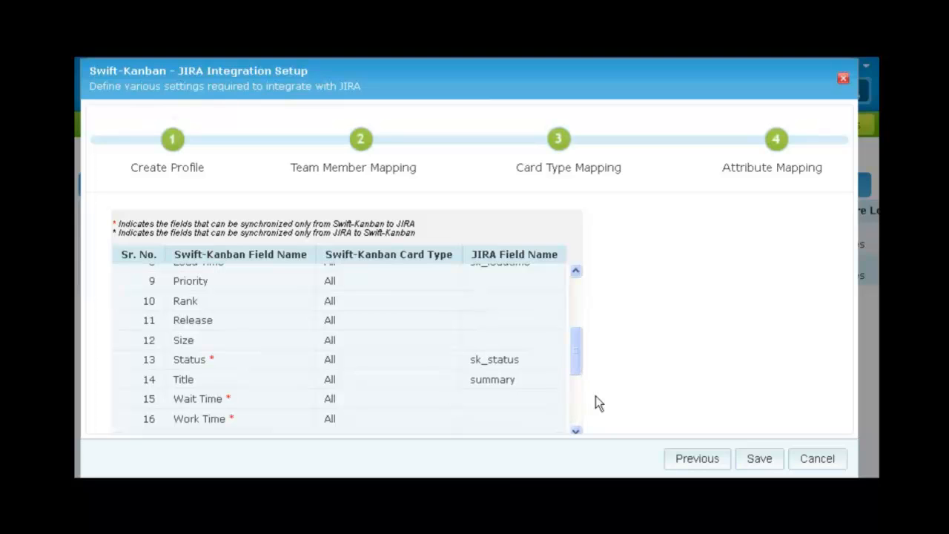
mouse_move(511, 473)
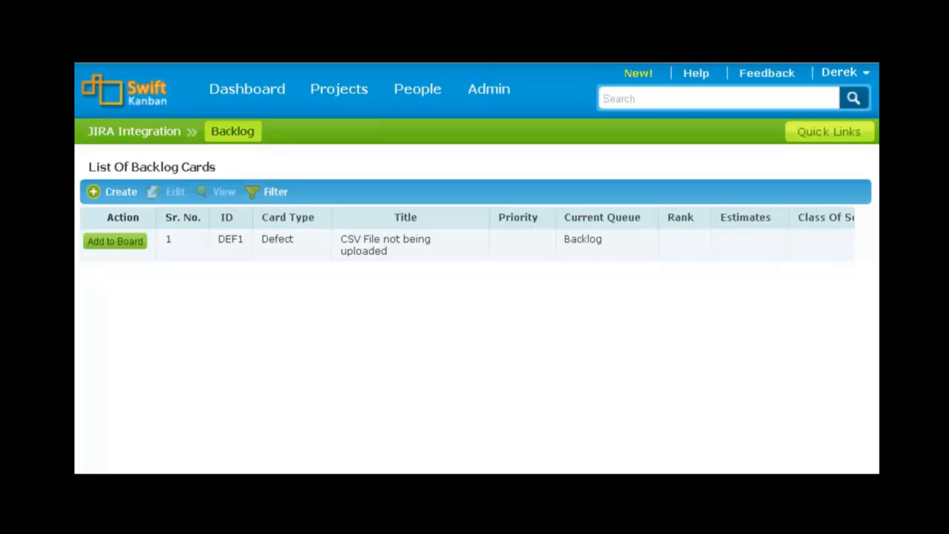
mouse_move(128, 357)
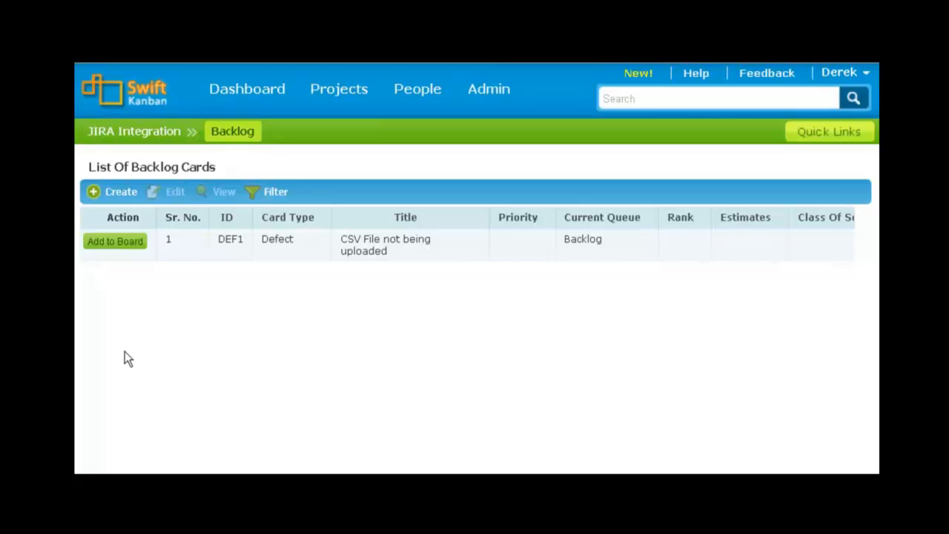
mouse_move(117, 254)
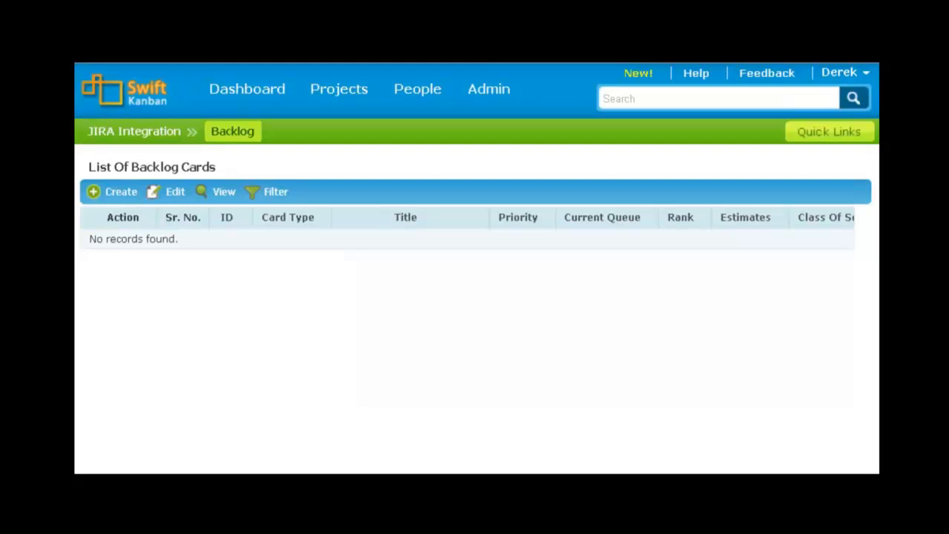
mouse_move(141, 146)
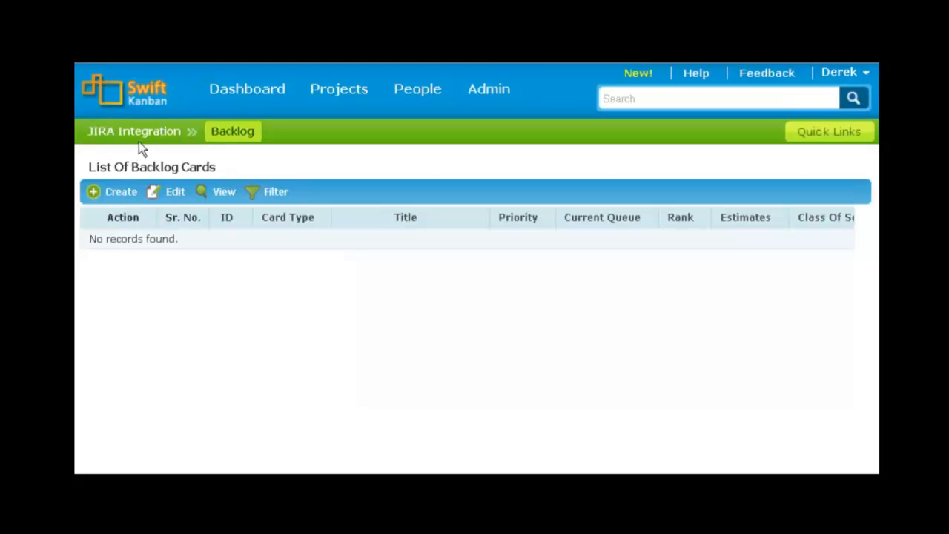
click(134, 131)
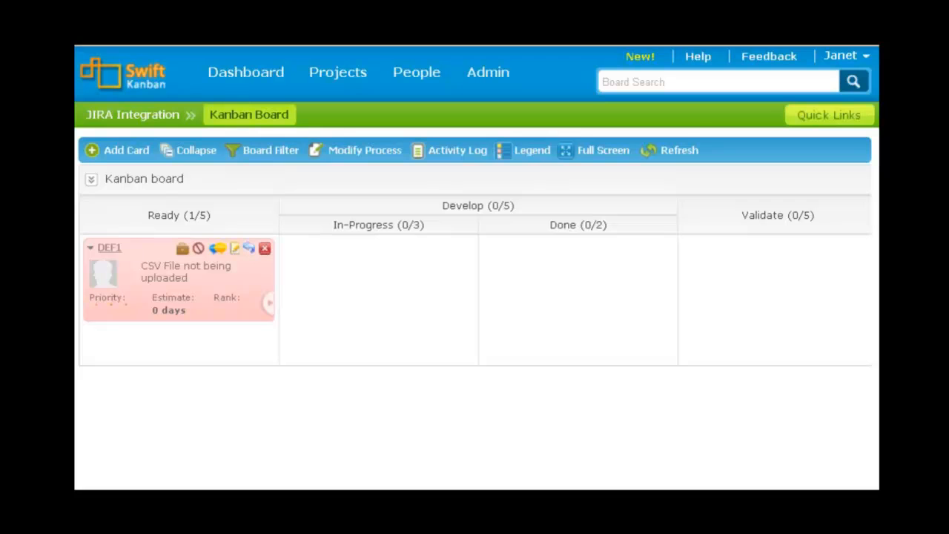
mouse_move(231, 482)
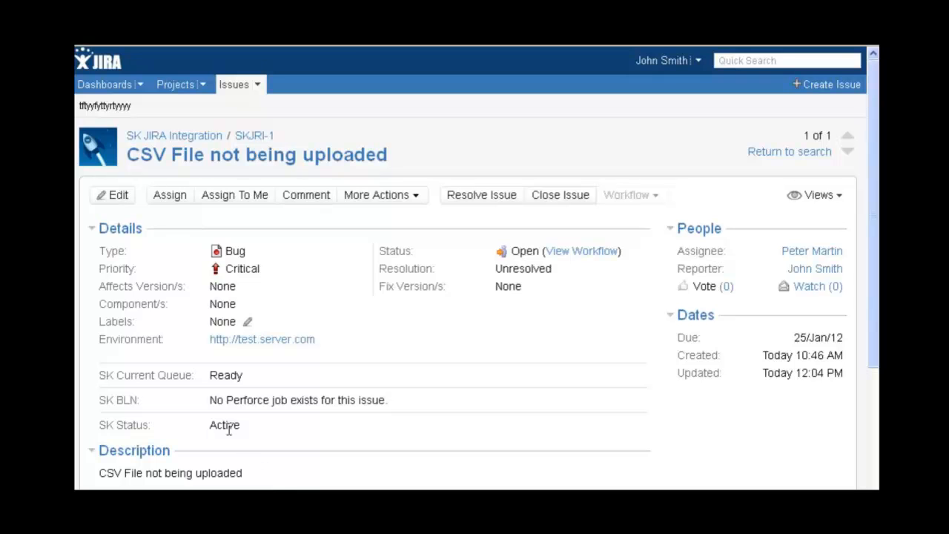
mouse_move(228, 373)
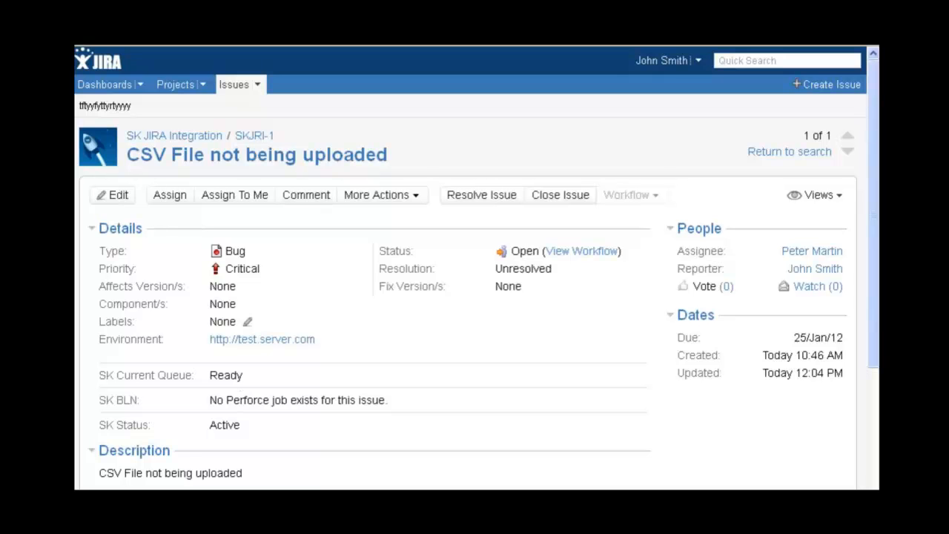
Edit the JIRA defect's summary, replacing the word CSV with Excel.
click(112, 195)
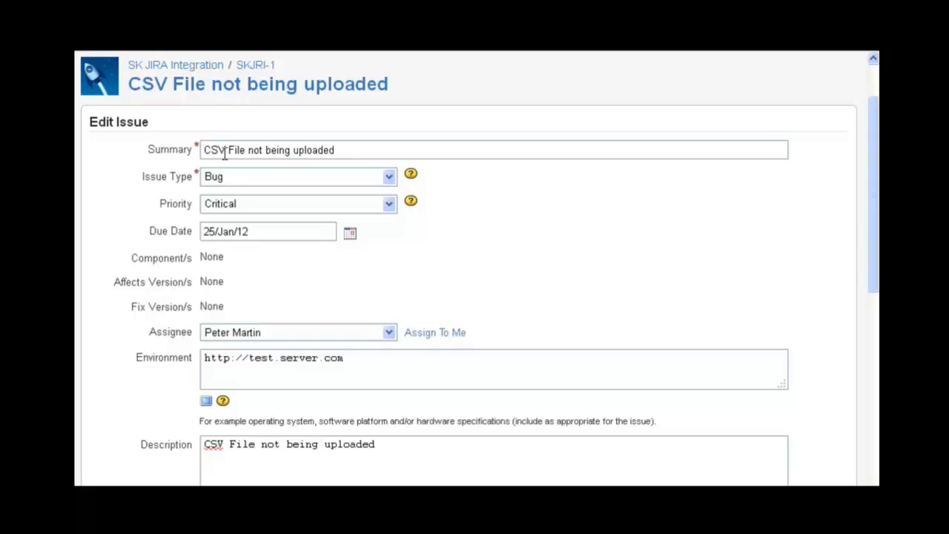
double_click(214, 150)
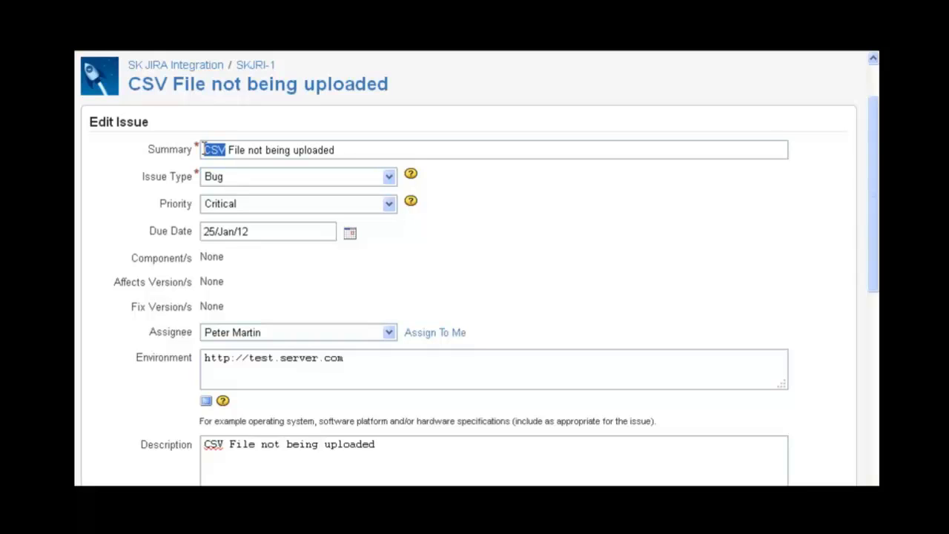
text(Exc)
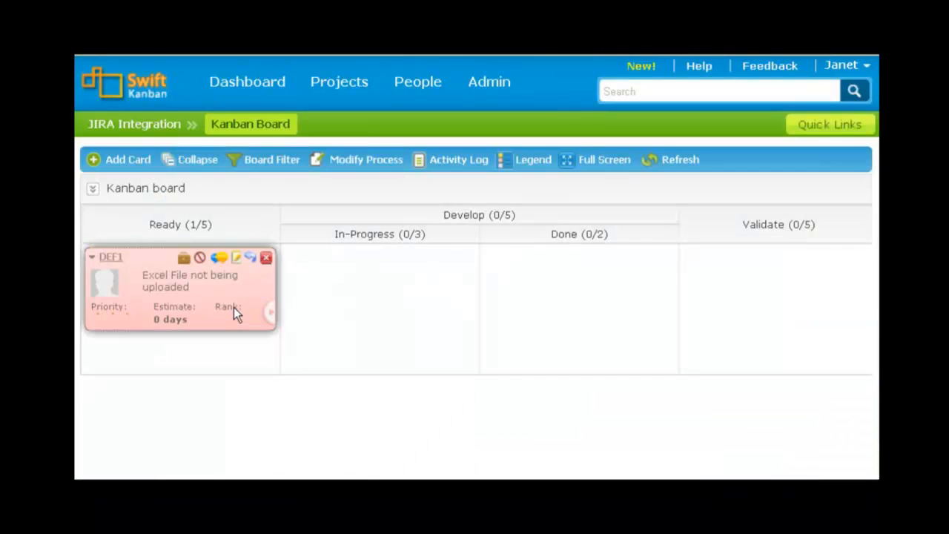
Move DEF1 into Develop In-Progress and block it with the reason 'need browser details.'.
drag(181, 288, 379, 287)
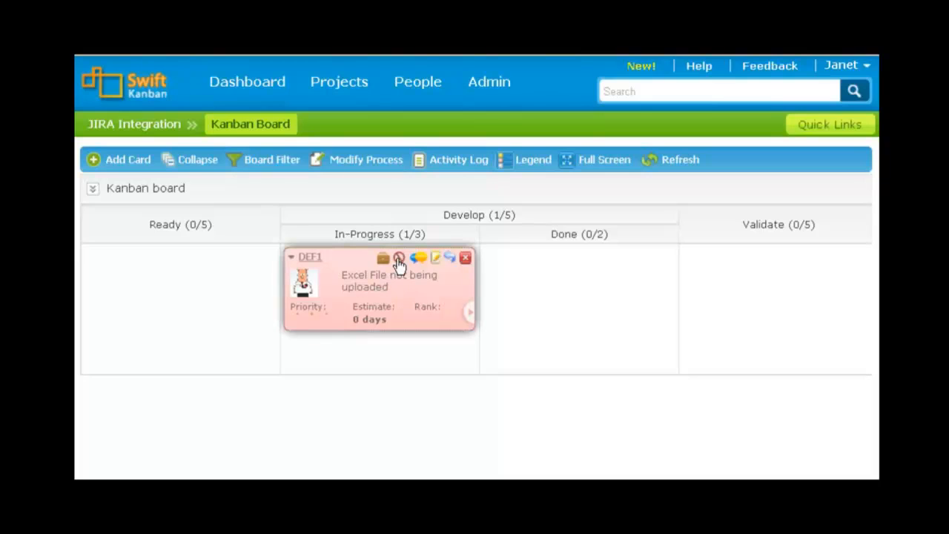
click(399, 258)
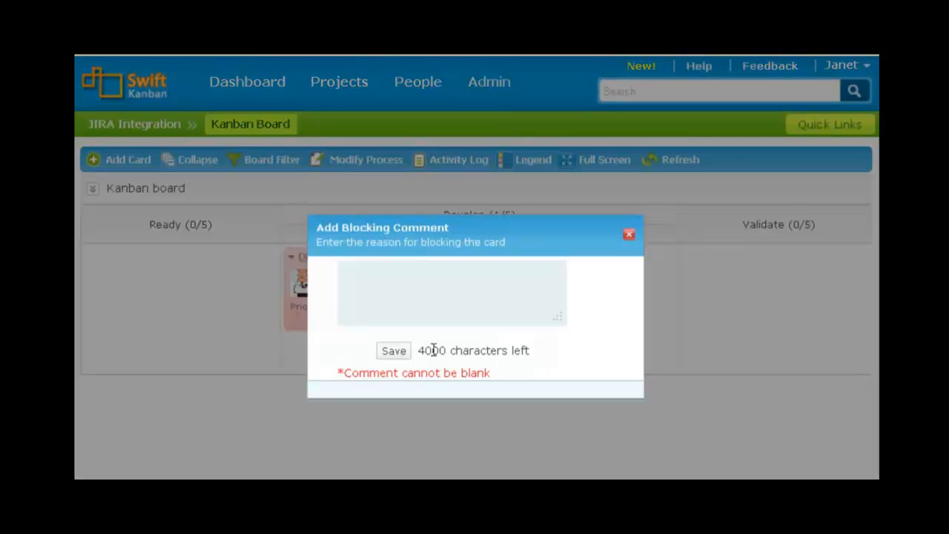
text(need brow)
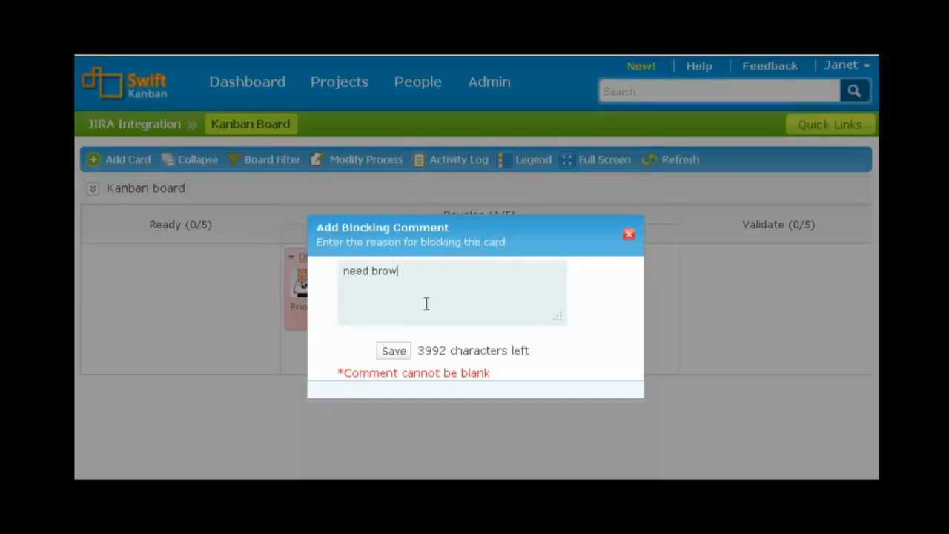
text(ser details)
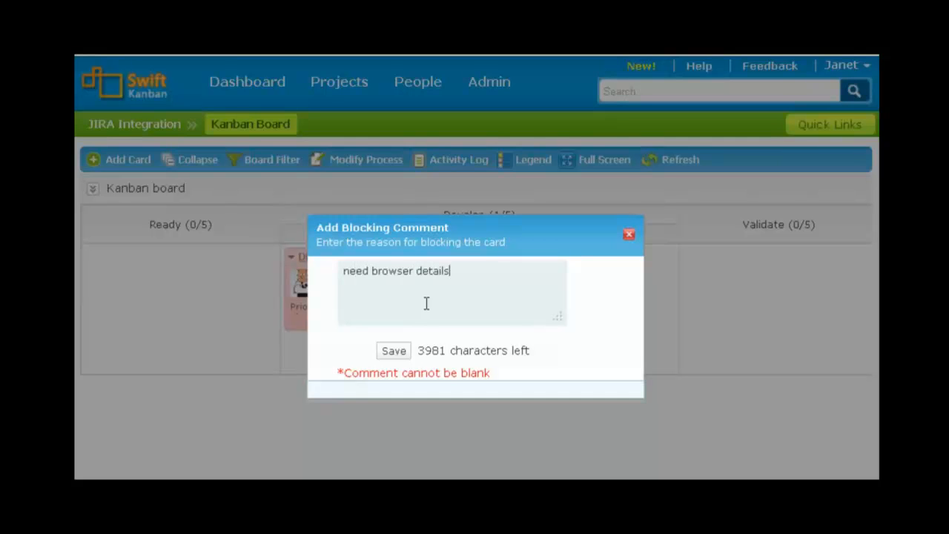
text(.)
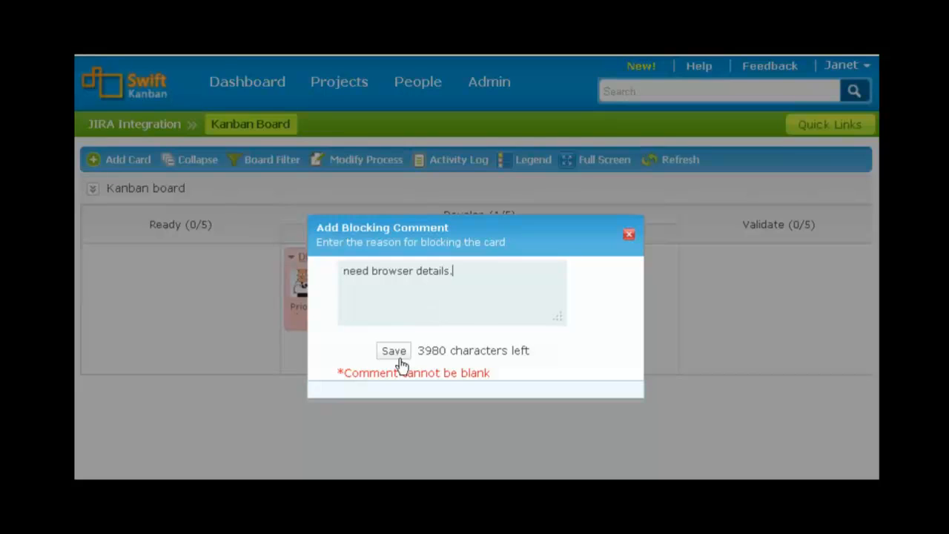
click(394, 350)
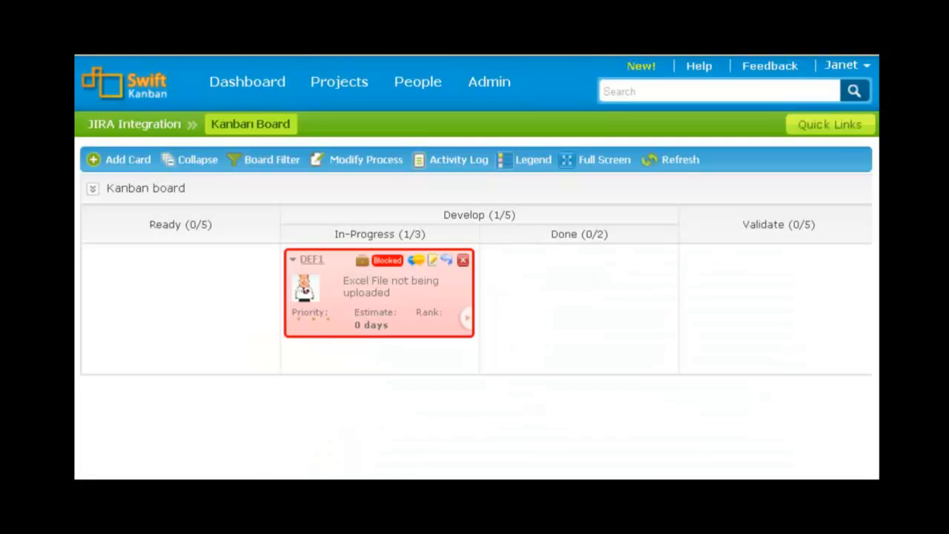
mouse_move(429, 338)
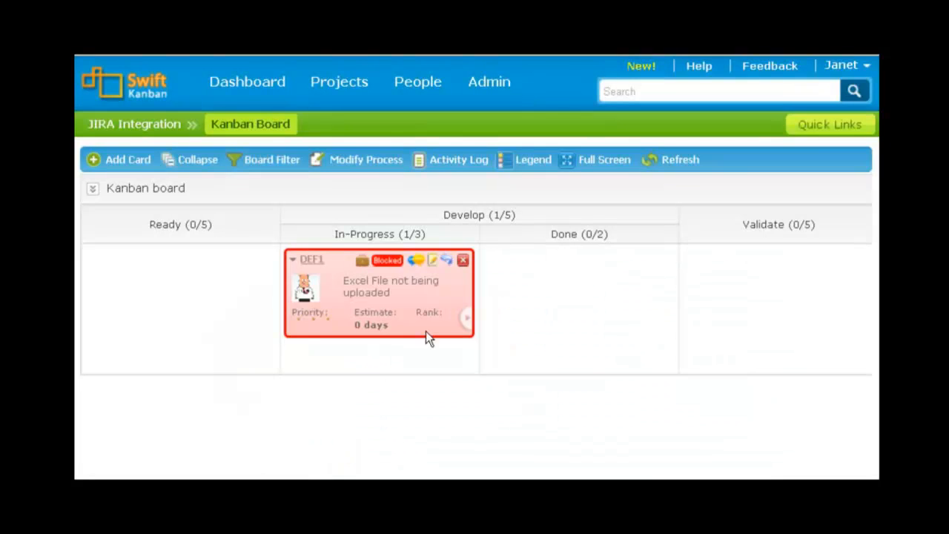
mouse_move(433, 328)
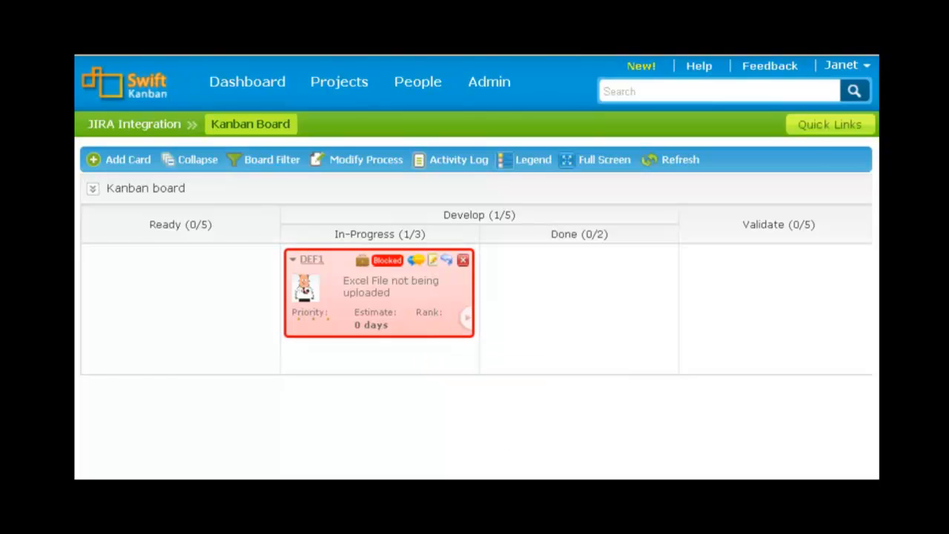
Review the JIRA issue's Blocked status and synced comment, then start a new comment beginning 'it can be r'.
click(311, 258)
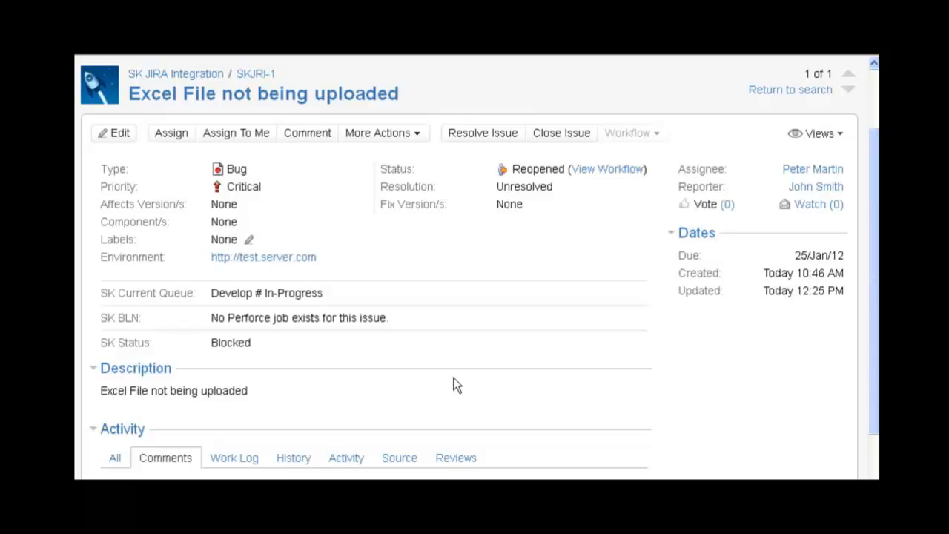
mouse_move(414, 382)
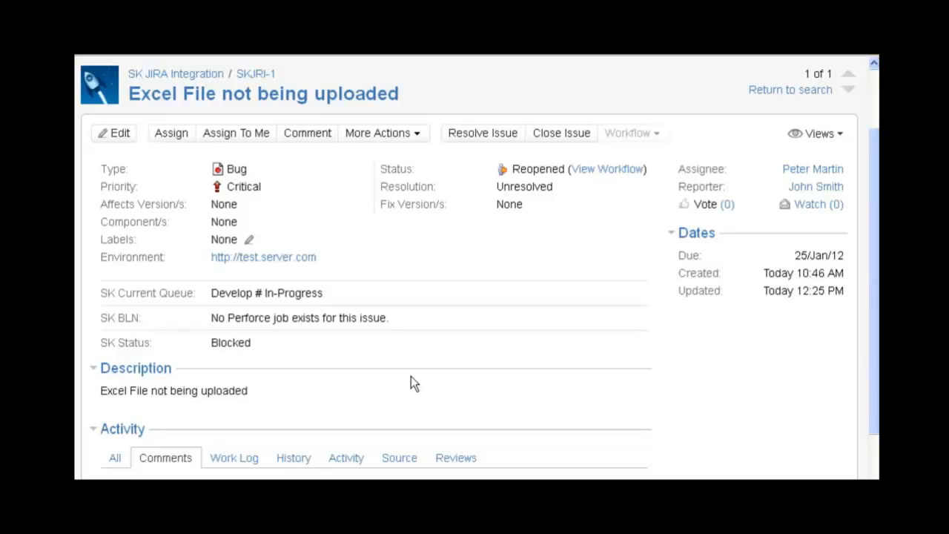
mouse_move(240, 346)
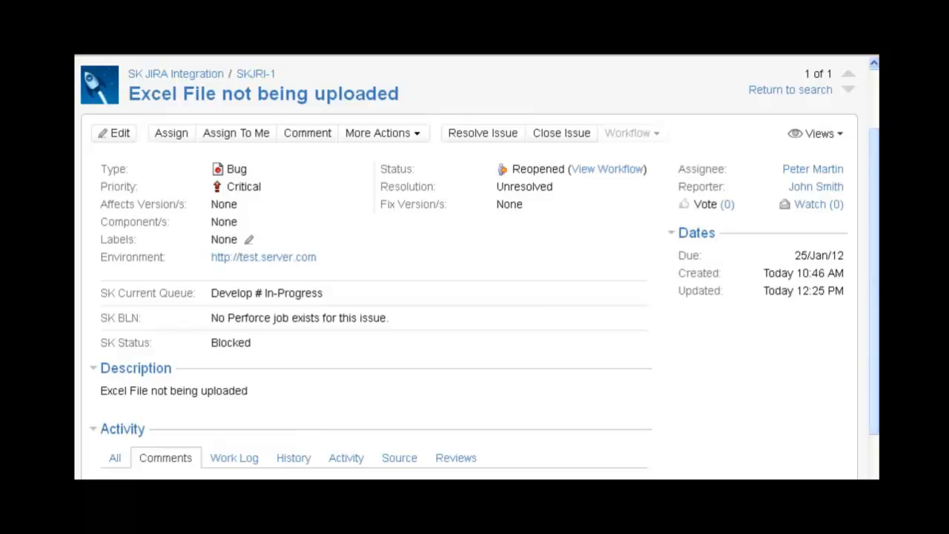
scroll(down, 3)
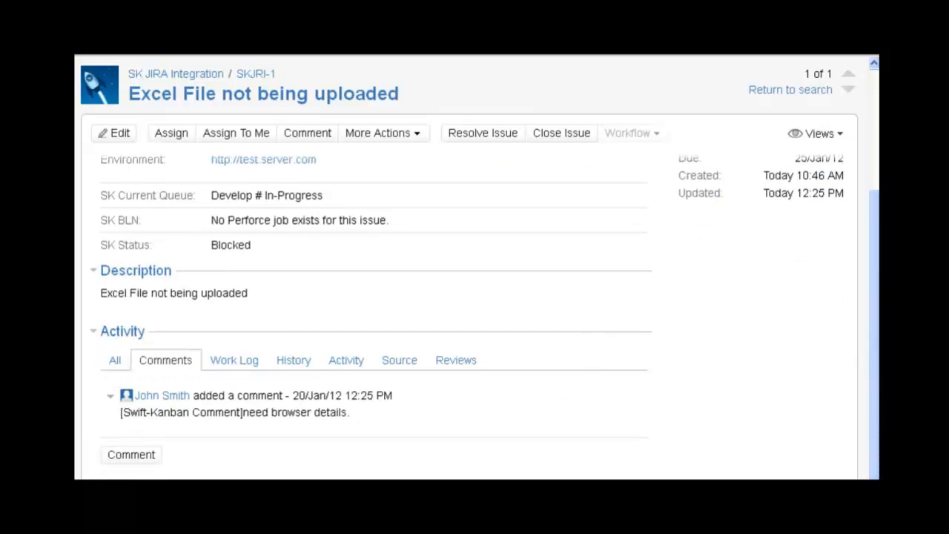
scroll(up, 3)
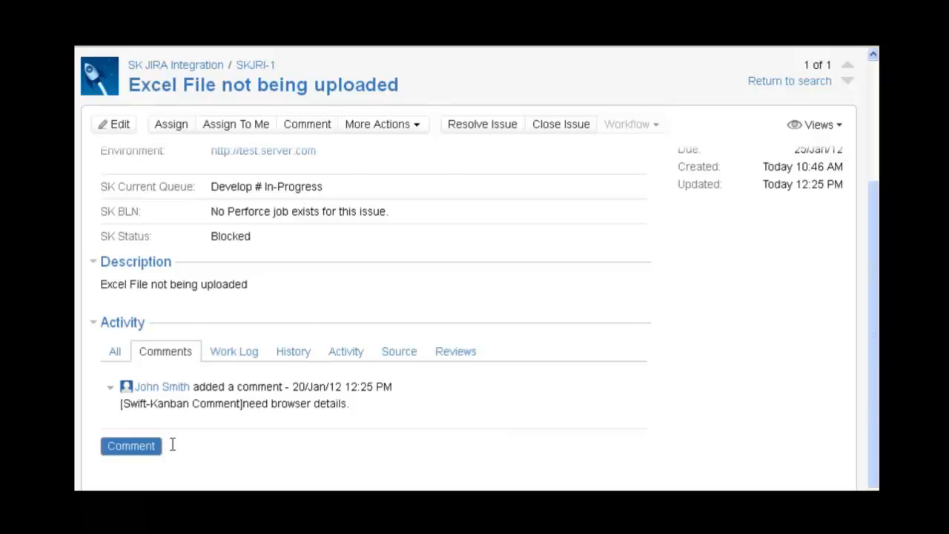
click(131, 445)
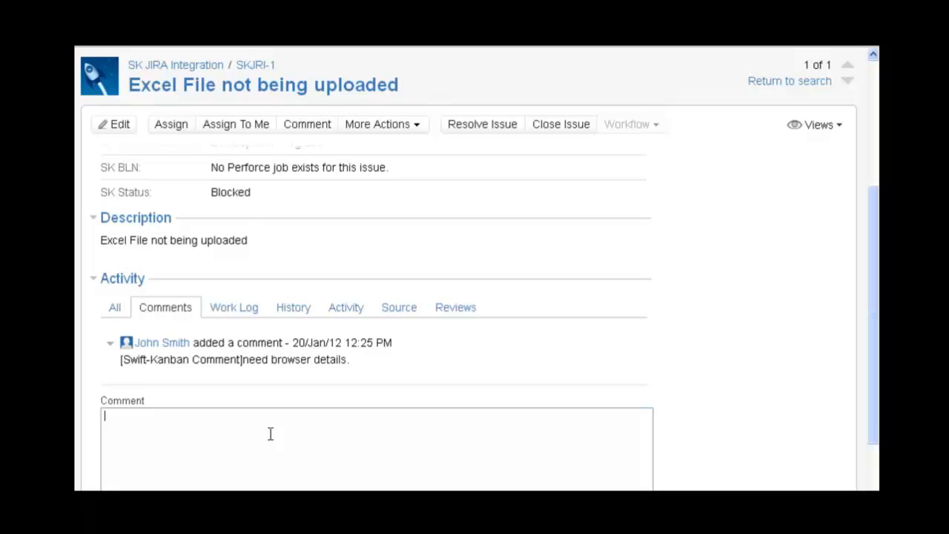
text(it can be r)
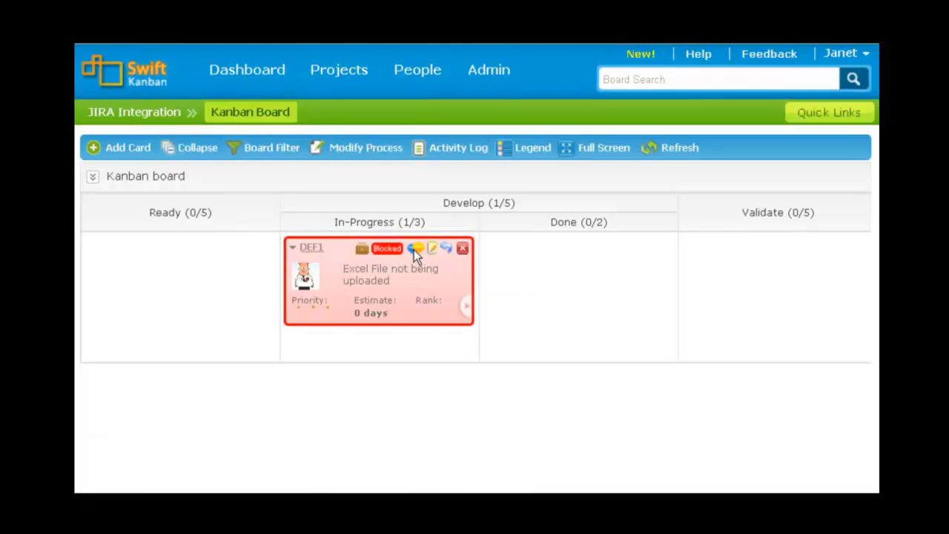
View the DEF1 card's comments, then unblock the card with the reason 'ok'.
click(415, 250)
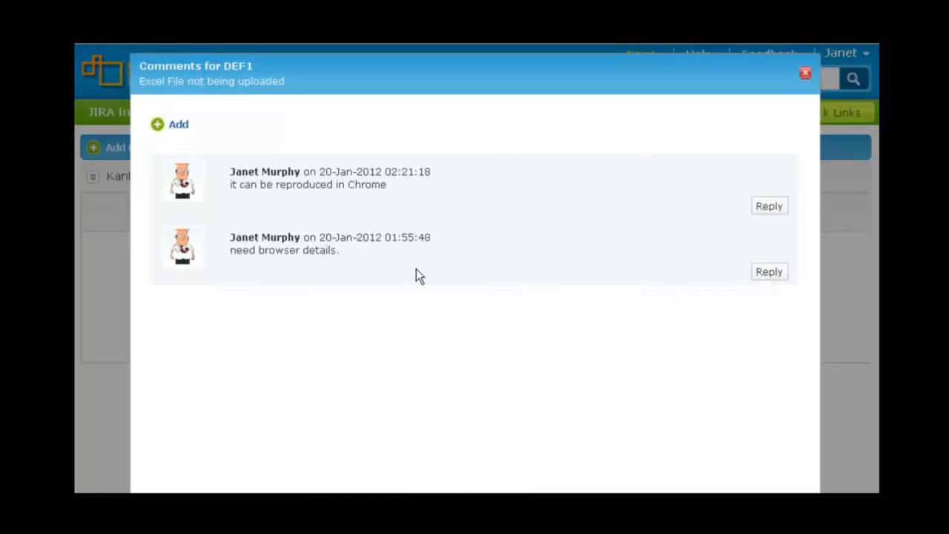
mouse_move(522, 249)
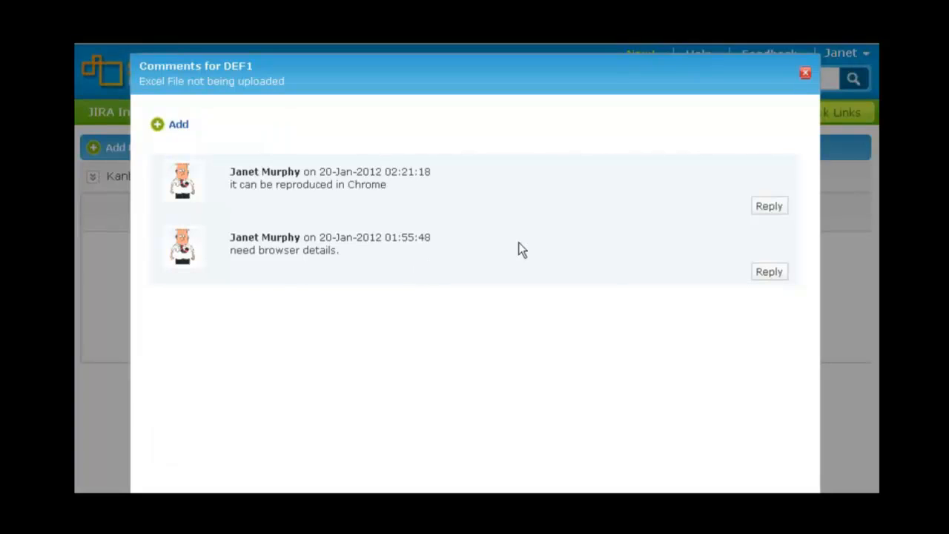
click(803, 73)
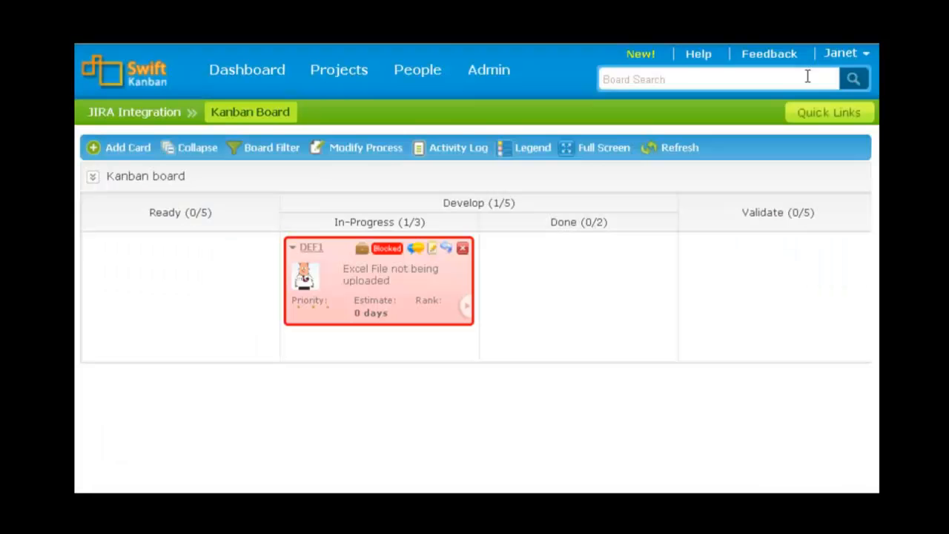
mouse_move(393, 295)
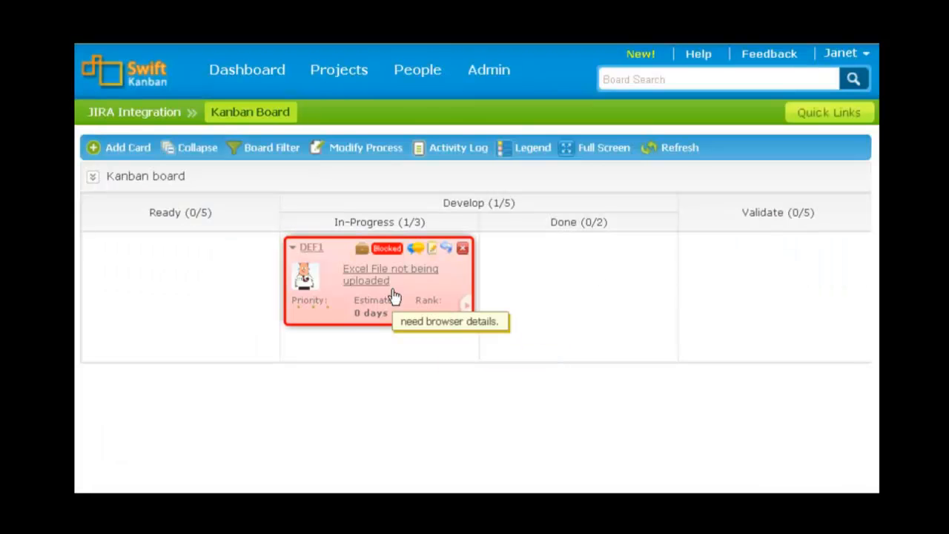
click(387, 248)
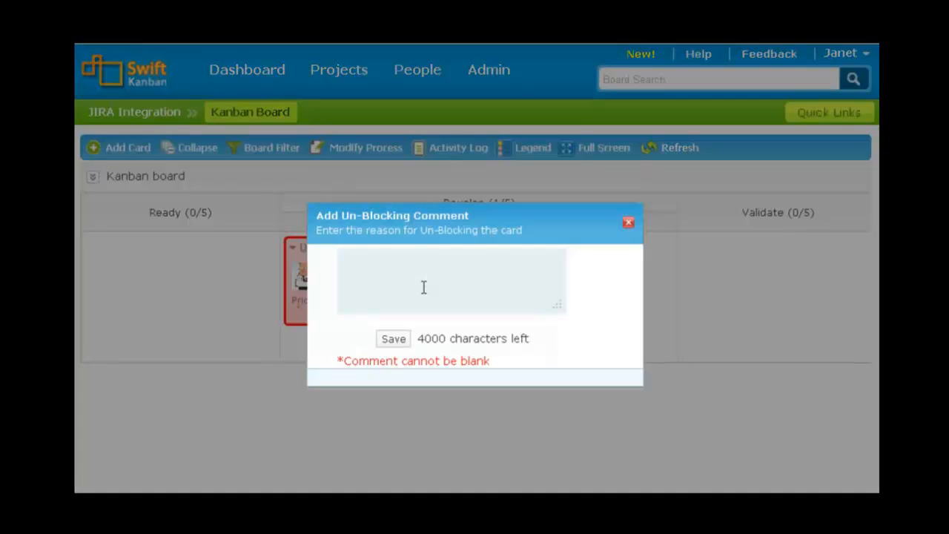
text(ok)
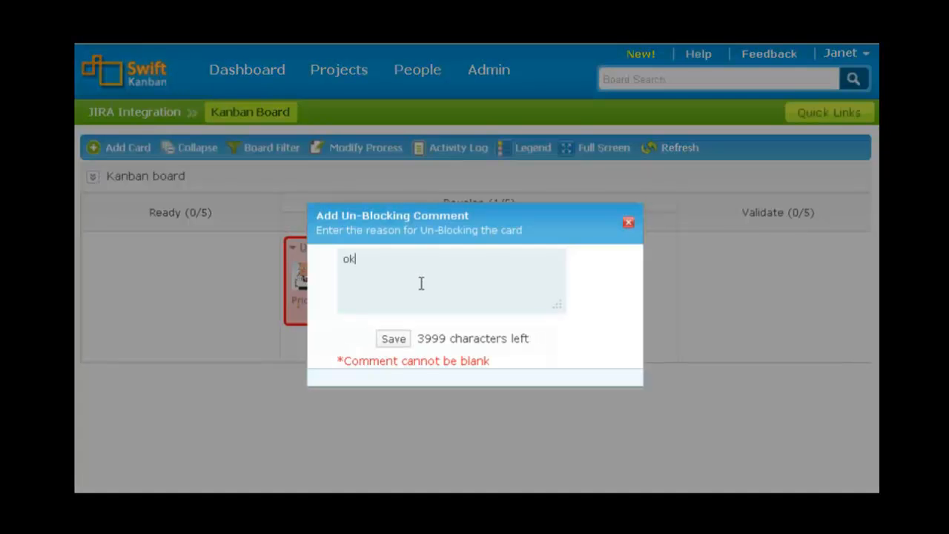
click(393, 338)
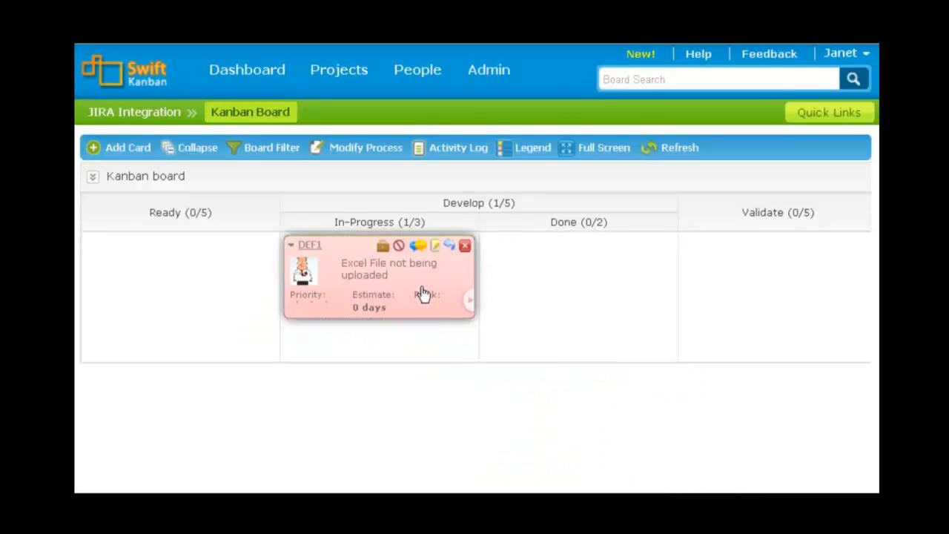
Move DEF1 through the Done and Approve lanes and archive it.
drag(380, 279, 578, 278)
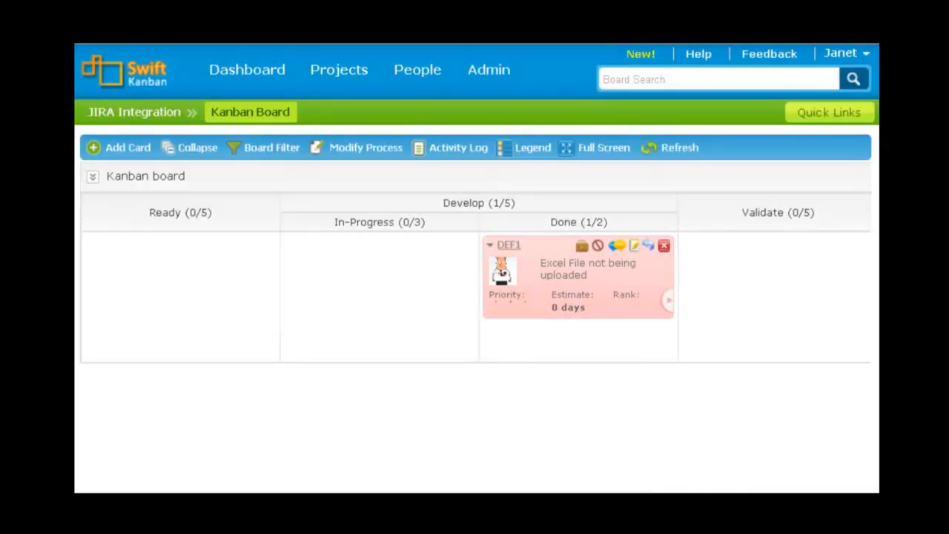
mouse_move(617, 348)
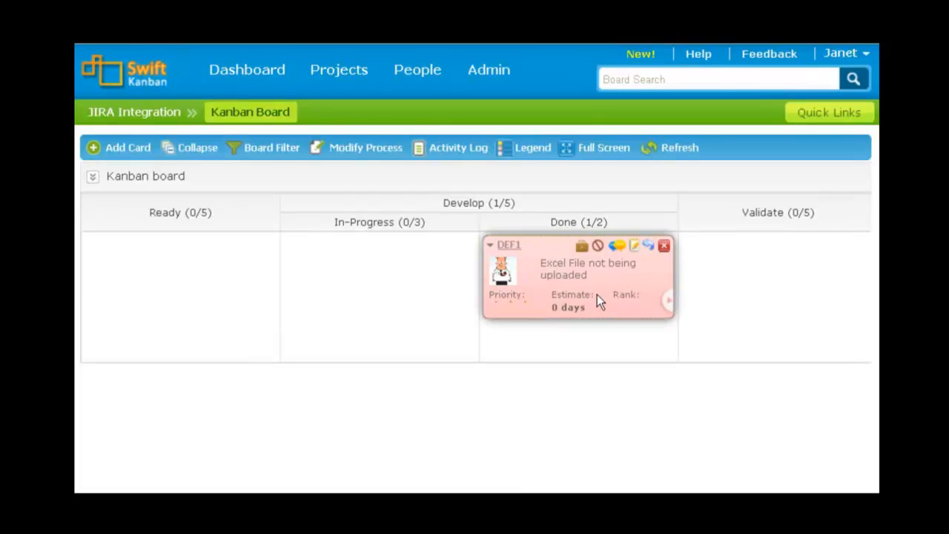
drag(579, 274, 689, 274)
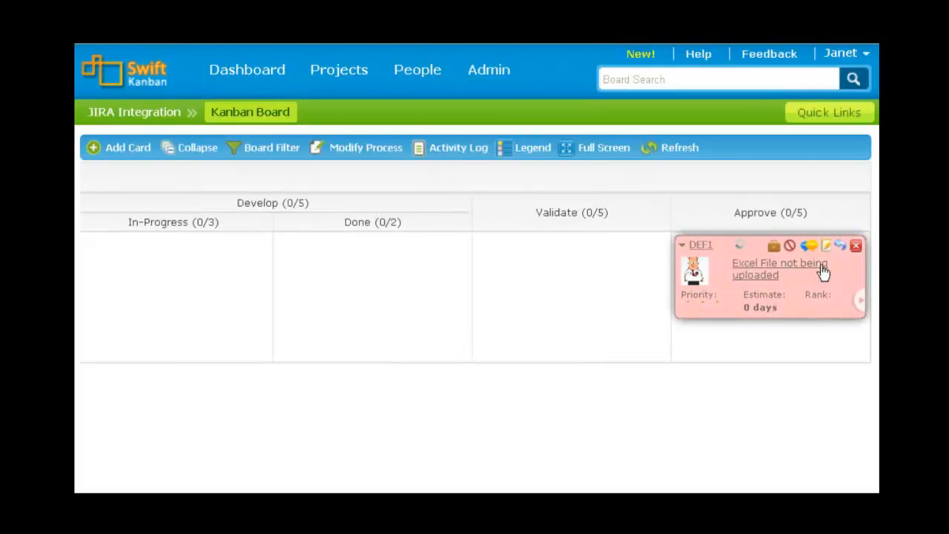
click(774, 246)
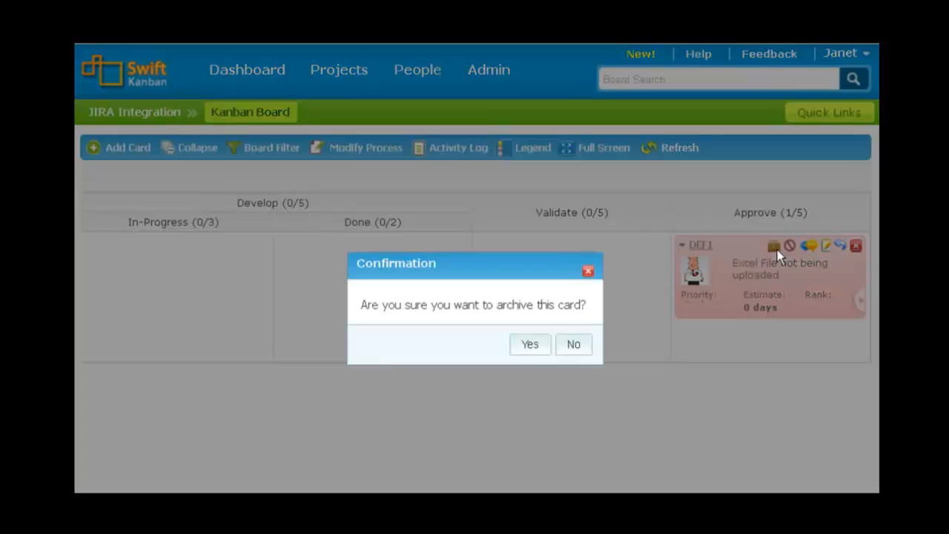
click(529, 344)
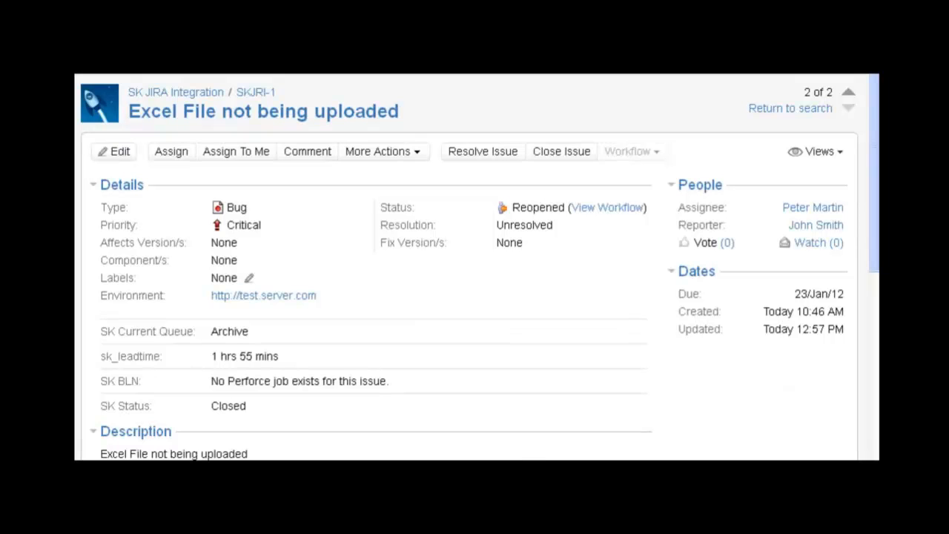
mouse_move(285, 373)
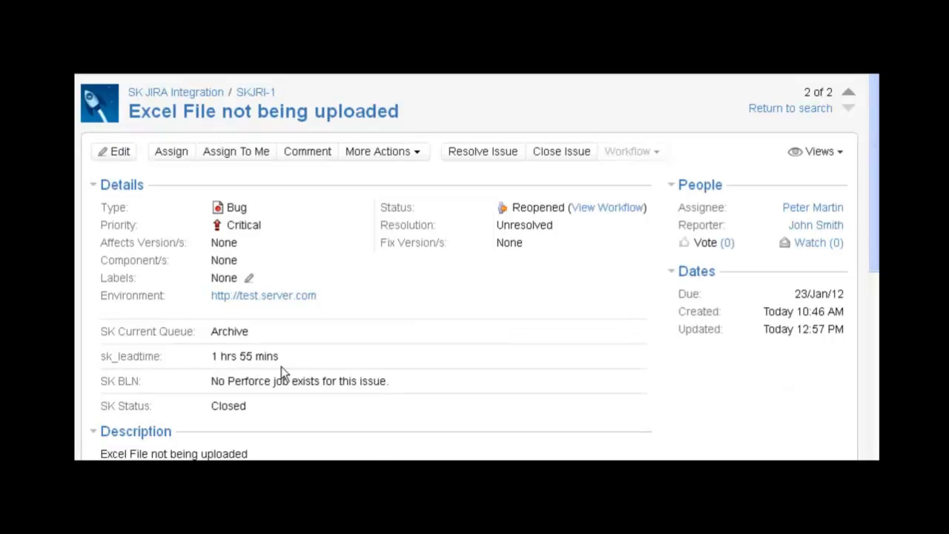
mouse_move(268, 374)
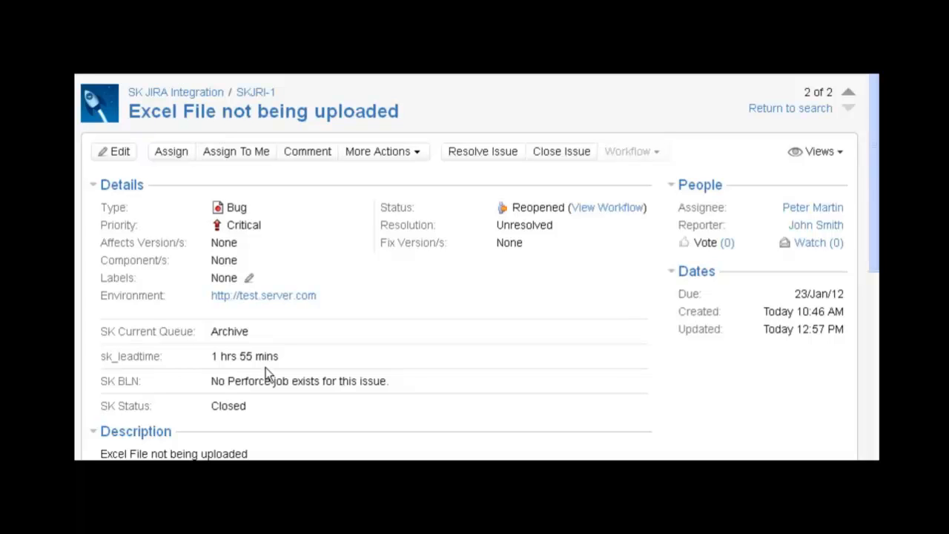
mouse_move(255, 422)
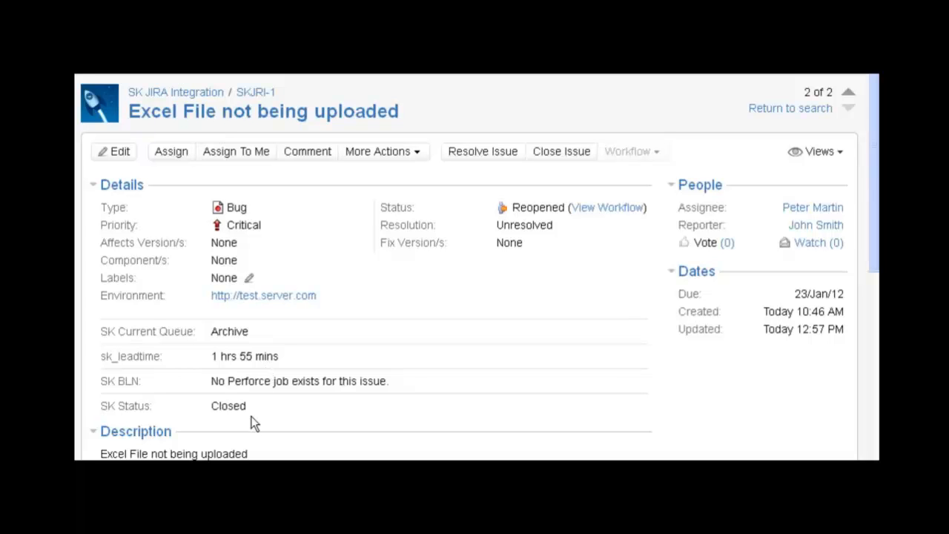
mouse_move(258, 430)
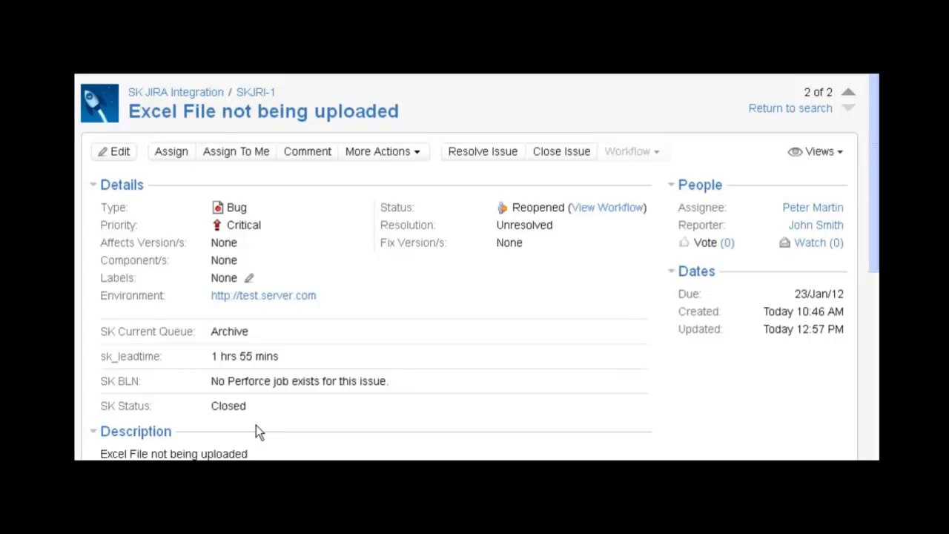
mouse_move(270, 442)
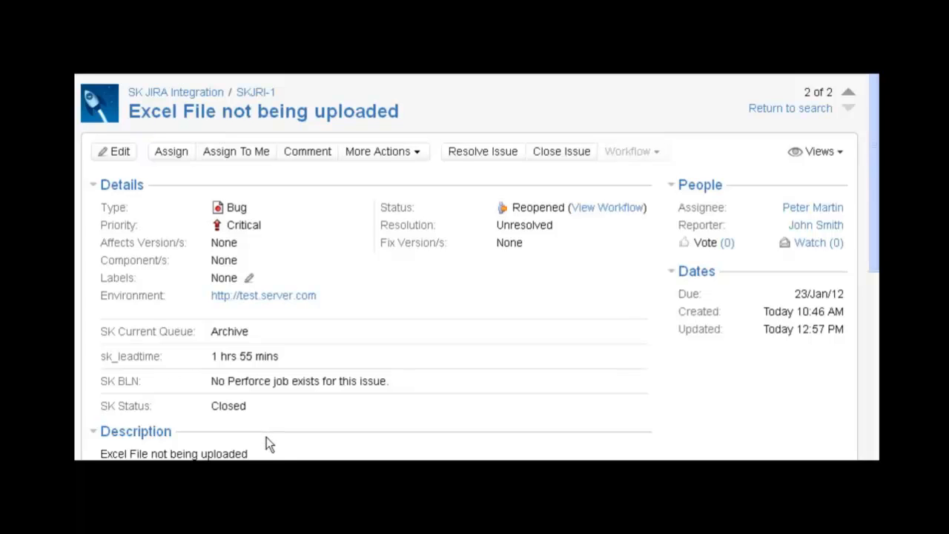